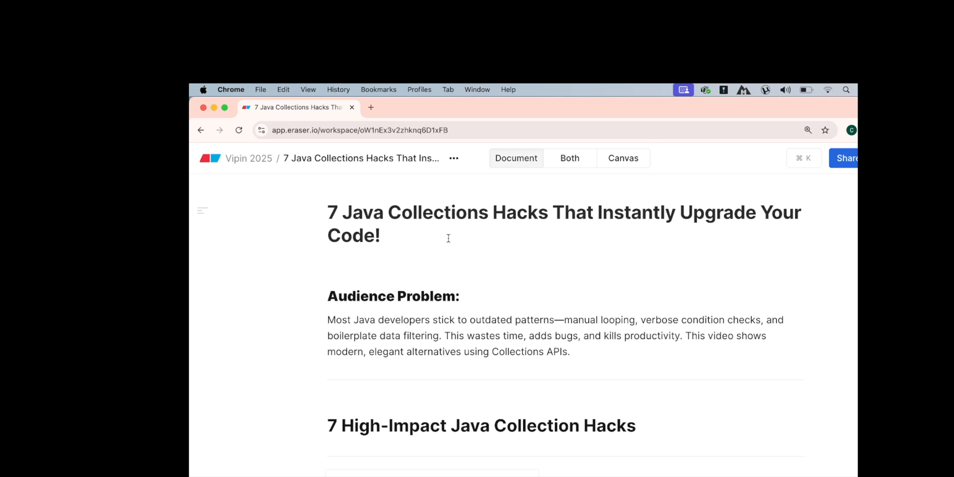
Scroll down to Hack 1's Before example code.
{"action": "left_click", "coordinate": [327, 262]}
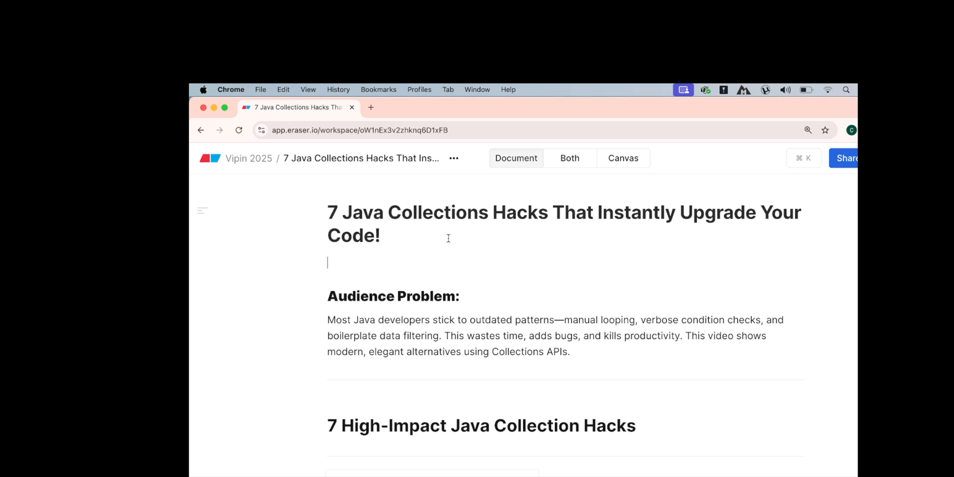
{"action": "scroll", "scroll_direction": "down", "scroll_amount": 3}
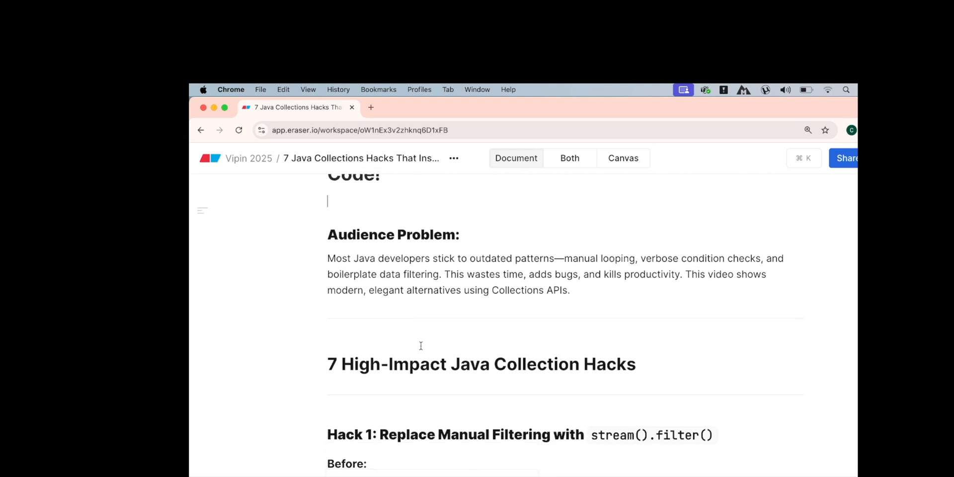
{"action": "scroll", "scroll_direction": "down", "scroll_amount": 3}
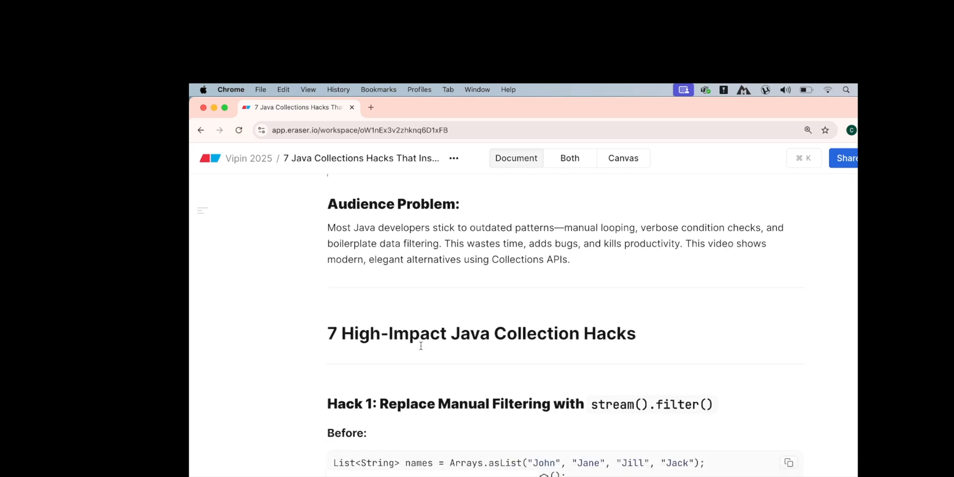
{"action": "scroll", "scroll_direction": "down", "scroll_amount": 3}
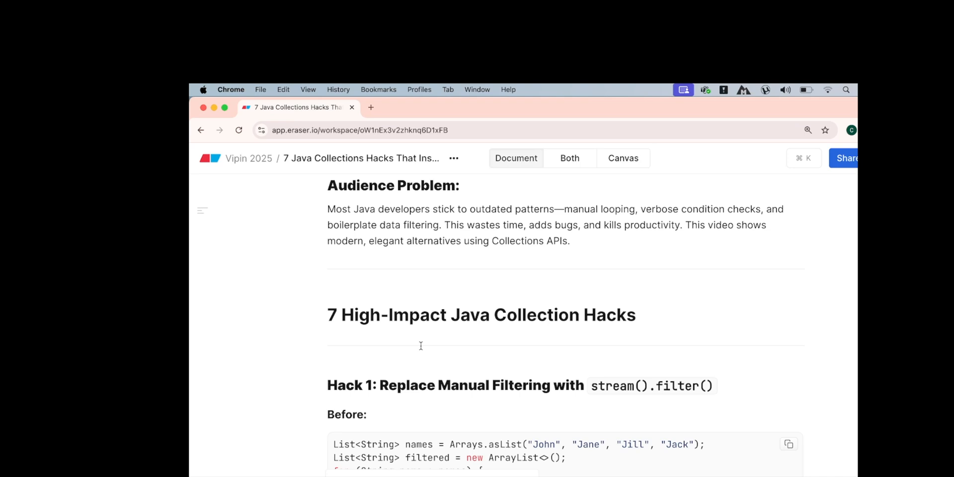
{"action": "scroll", "scroll_direction": "down", "scroll_amount": 3}
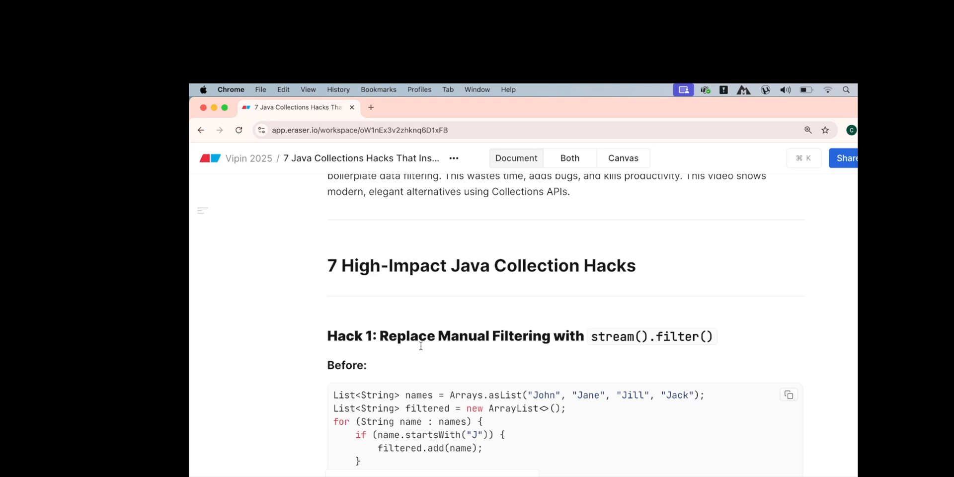
{"action": "scroll", "scroll_direction": "down", "scroll_amount": 3}
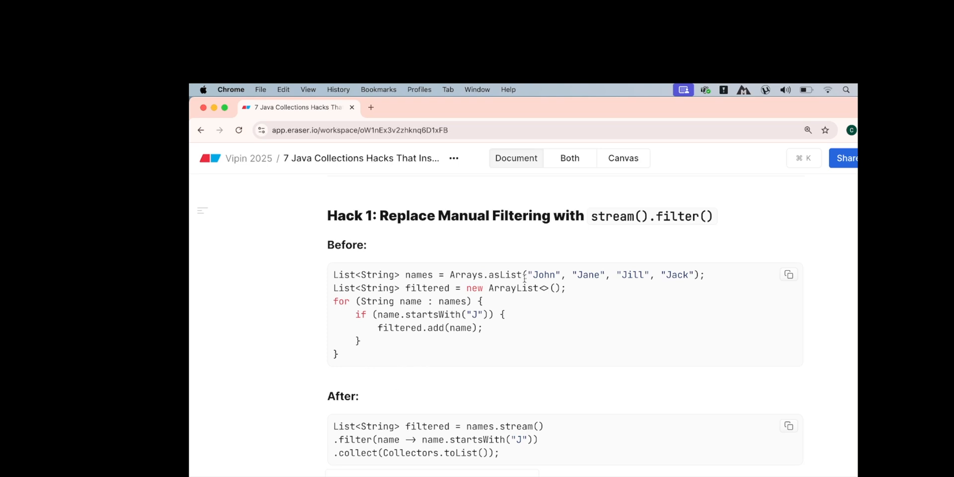
In the Arrays.asList list, replace Jill with "Code" and Jack with "Decode".
{"action": "double_click", "coordinate": [419, 274]}
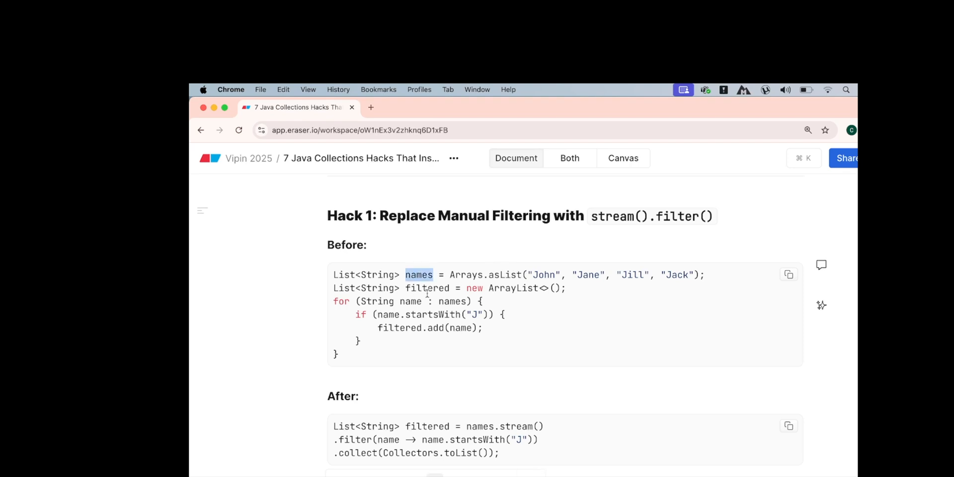
{"action": "double_click", "coordinate": [427, 287]}
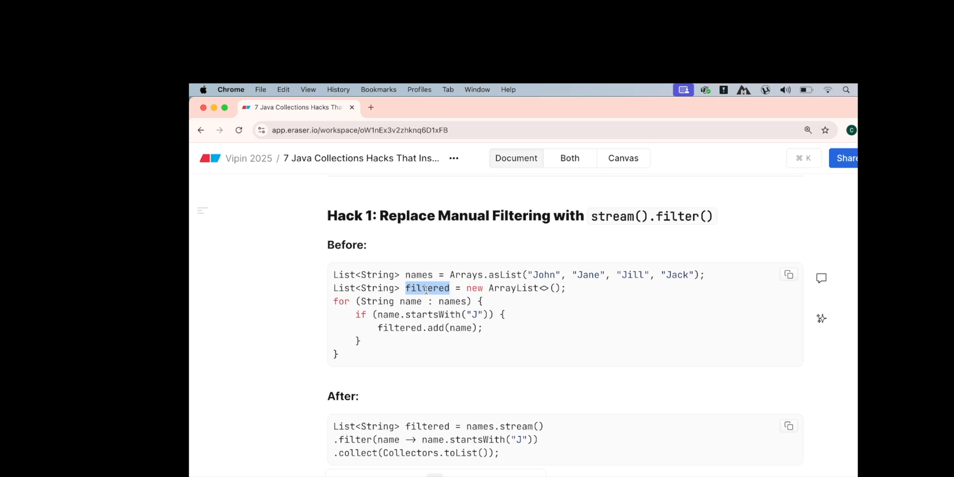
{"action": "double_click", "coordinate": [587, 274]}
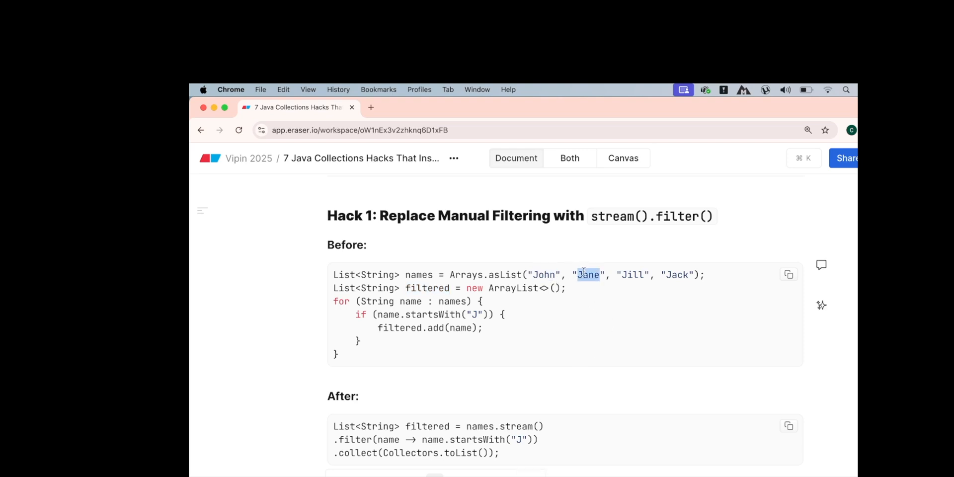
{"action": "double_click", "coordinate": [631, 275]}
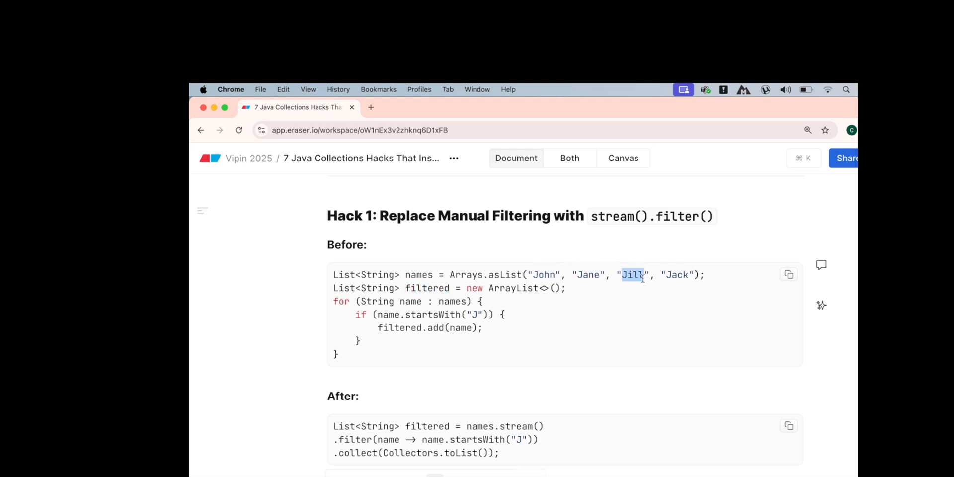
{"action": "type", "text": "Code"}
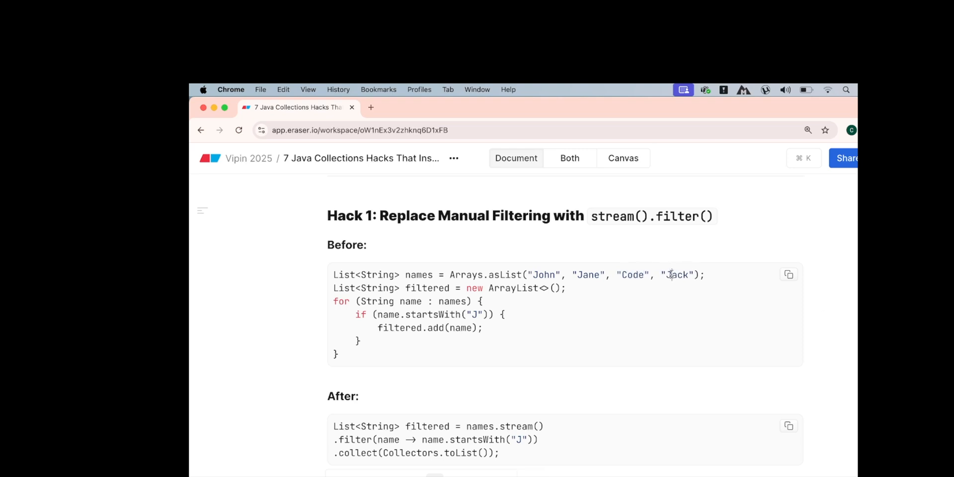
{"action": "type", "text": "Decode"}
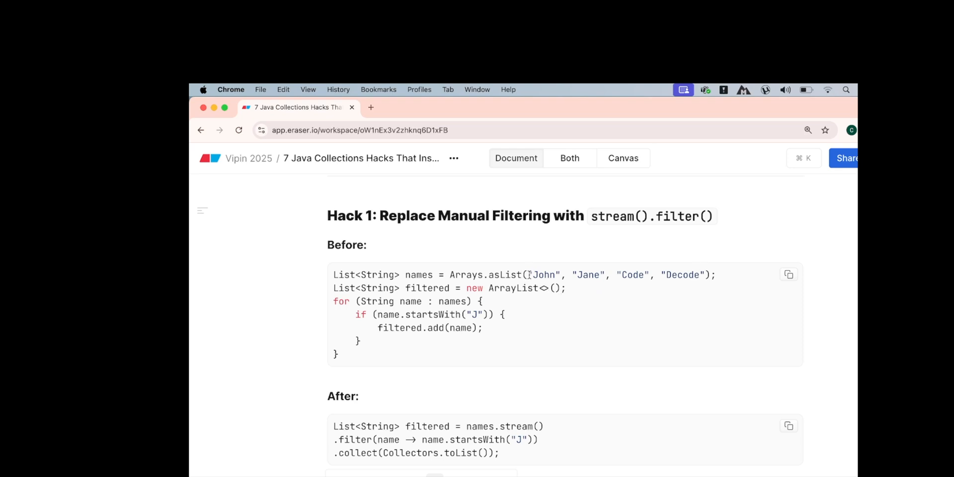
{"action": "double_click", "coordinate": [587, 275]}
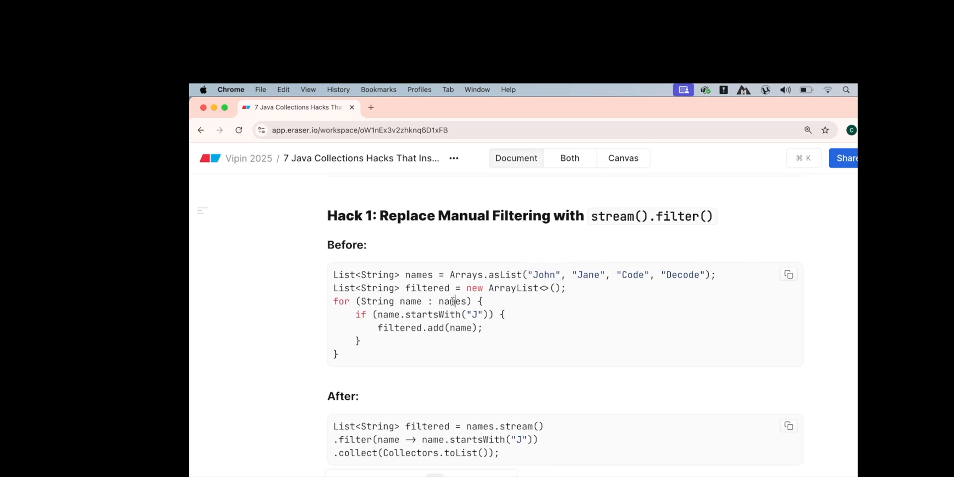
{"action": "double_click", "coordinate": [452, 301]}
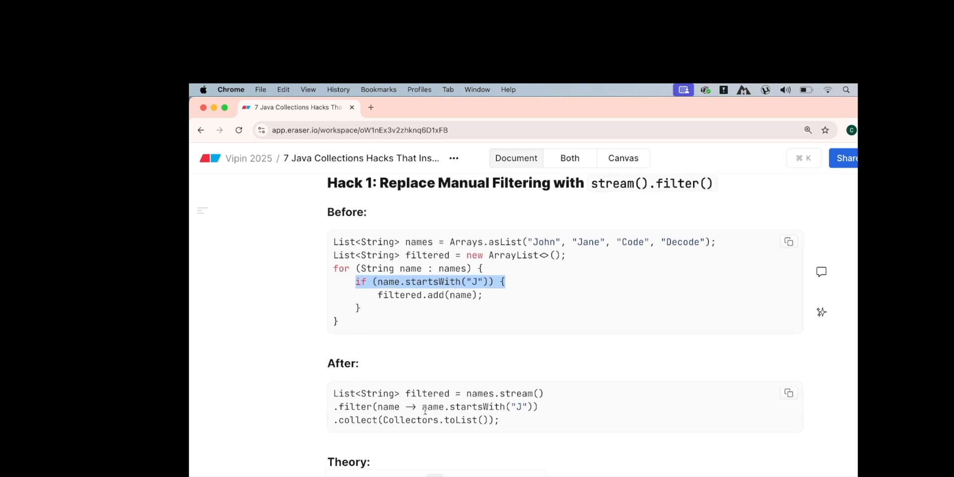
{"action": "double_click", "coordinate": [516, 393]}
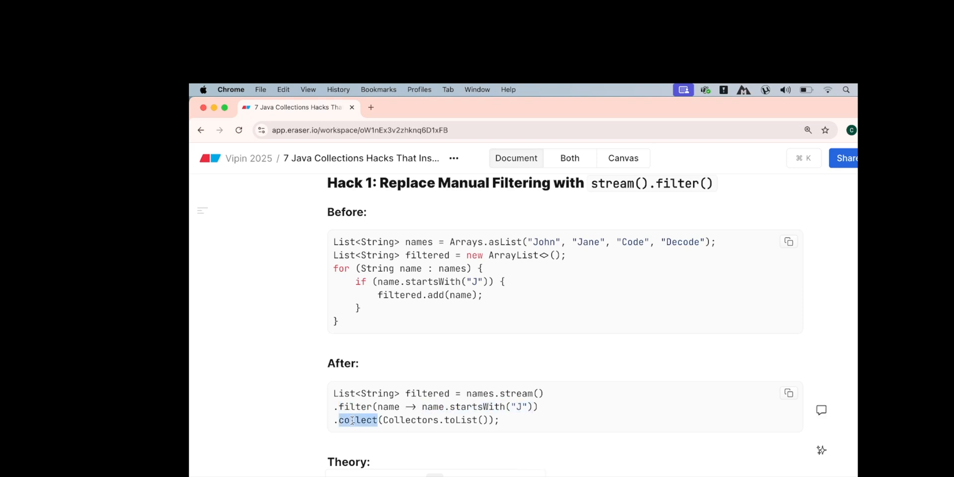
{"action": "double_click", "coordinate": [461, 420]}
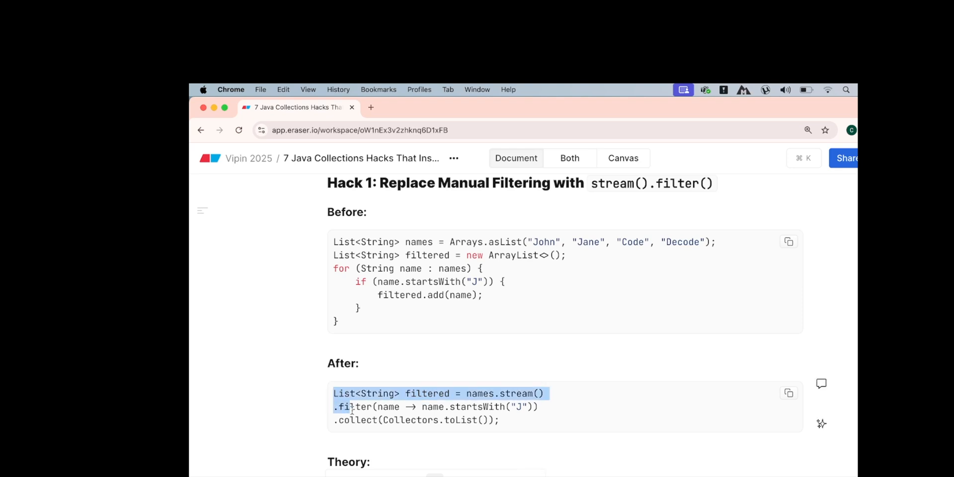
{"action": "left_click_drag", "start_coordinate": [338, 393], "coordinate": [499, 419]}
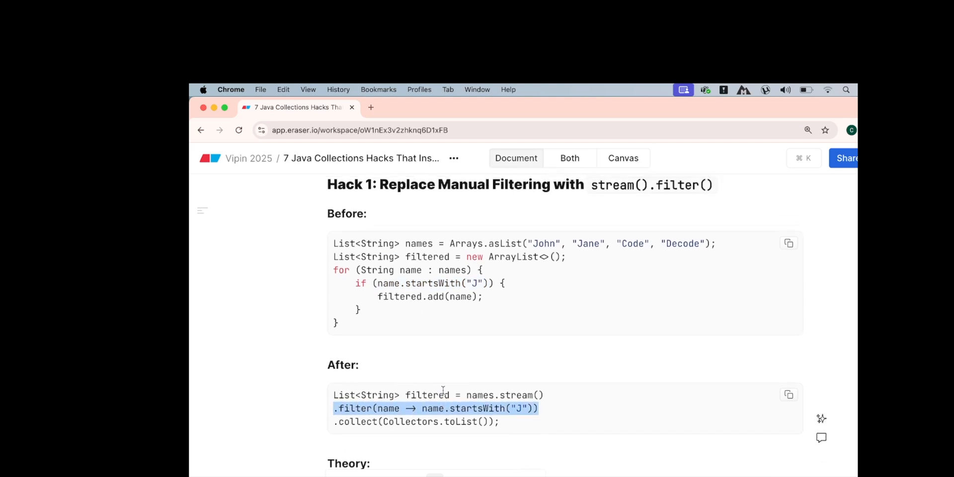
{"action": "scroll", "scroll_direction": "down", "scroll_amount": 3}
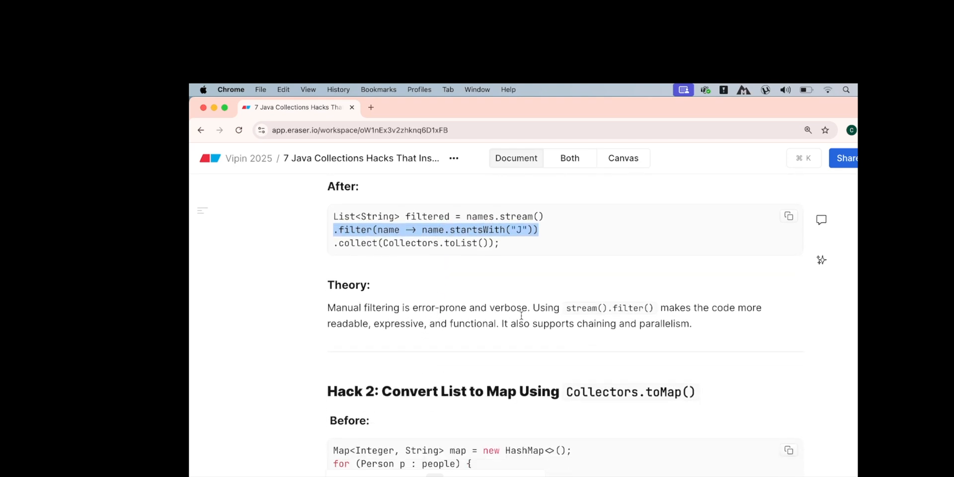
{"action": "mouse_move", "coordinate": [316, 349]}
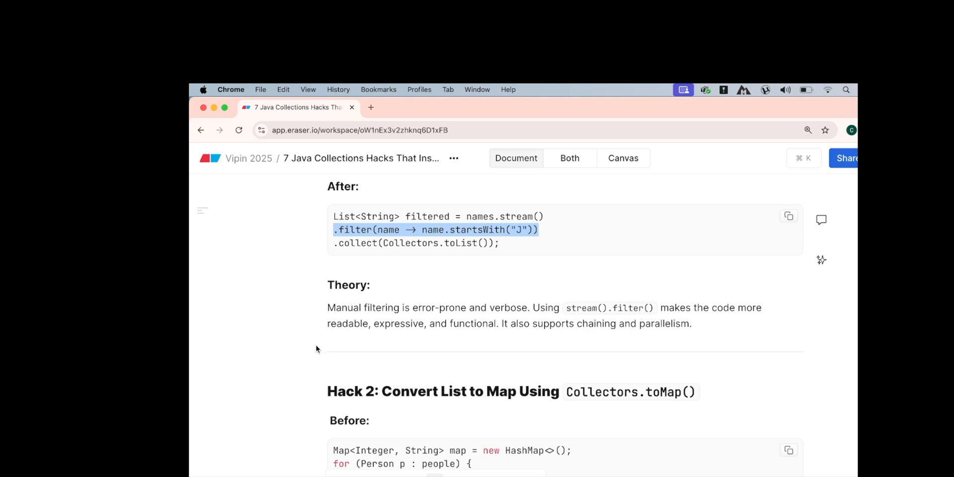
{"action": "mouse_move", "coordinate": [398, 338]}
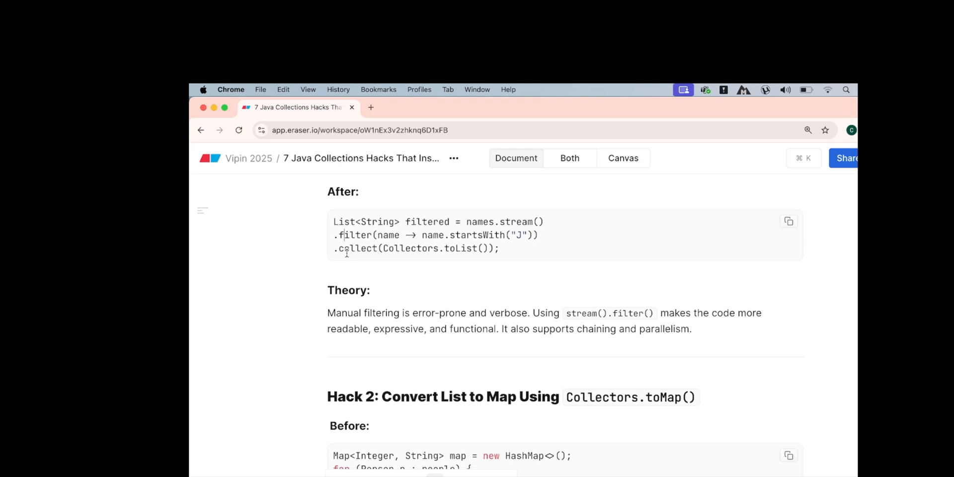
{"action": "scroll", "scroll_direction": "down", "scroll_amount": 3}
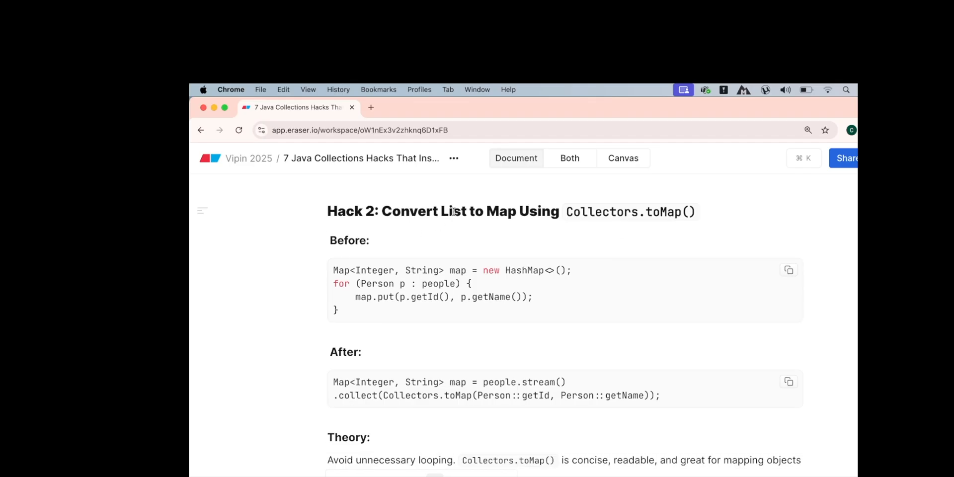
{"action": "left_click", "coordinate": [484, 211]}
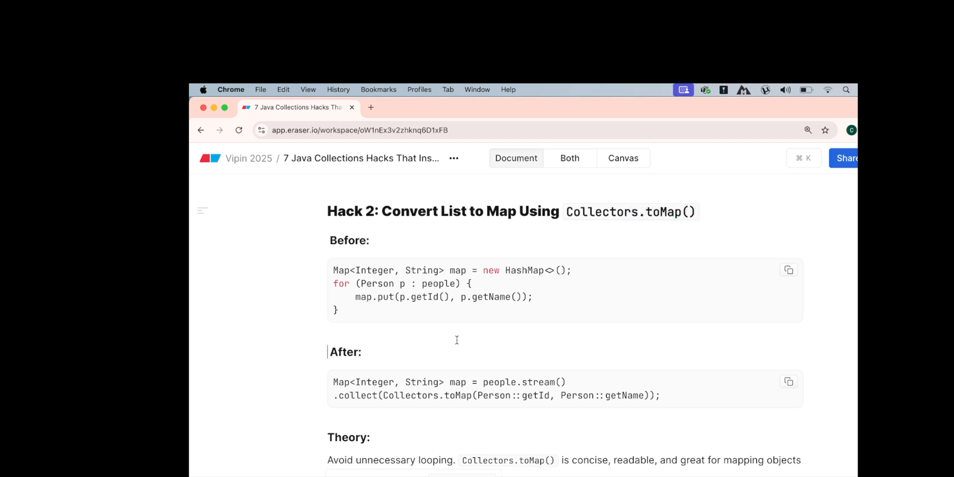
{"action": "double_click", "coordinate": [438, 284]}
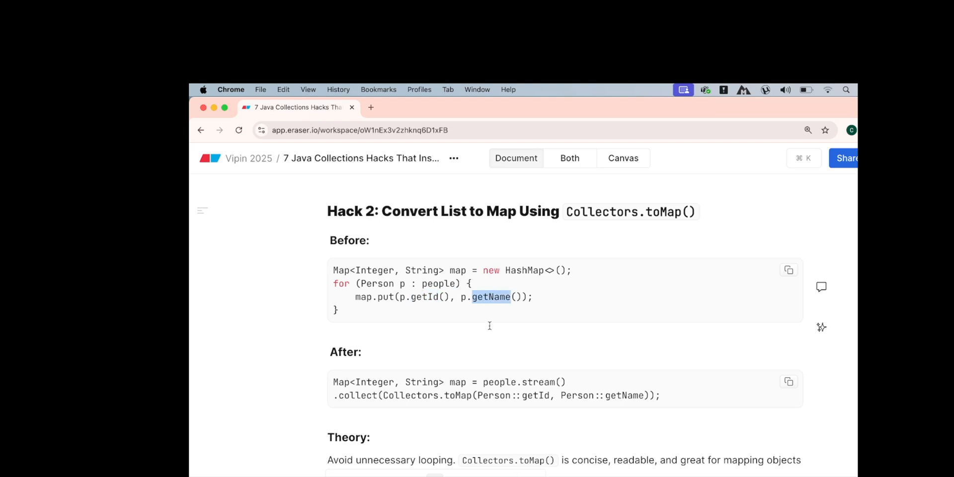
{"action": "mouse_move", "coordinate": [446, 271]}
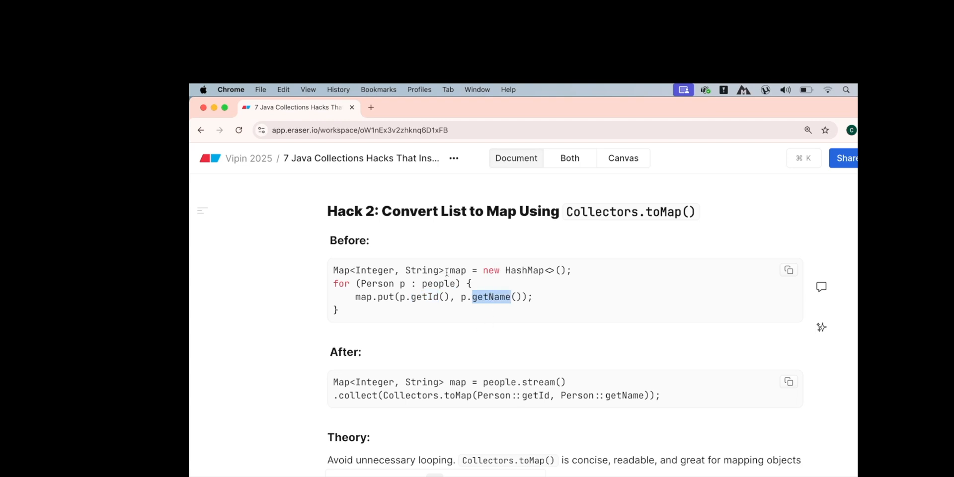
{"action": "double_click", "coordinate": [457, 270]}
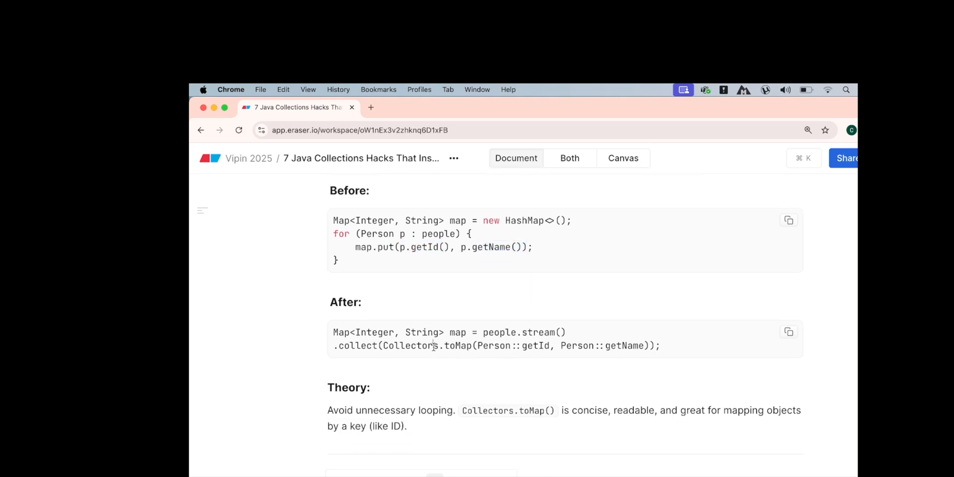
{"action": "double_click", "coordinate": [457, 346]}
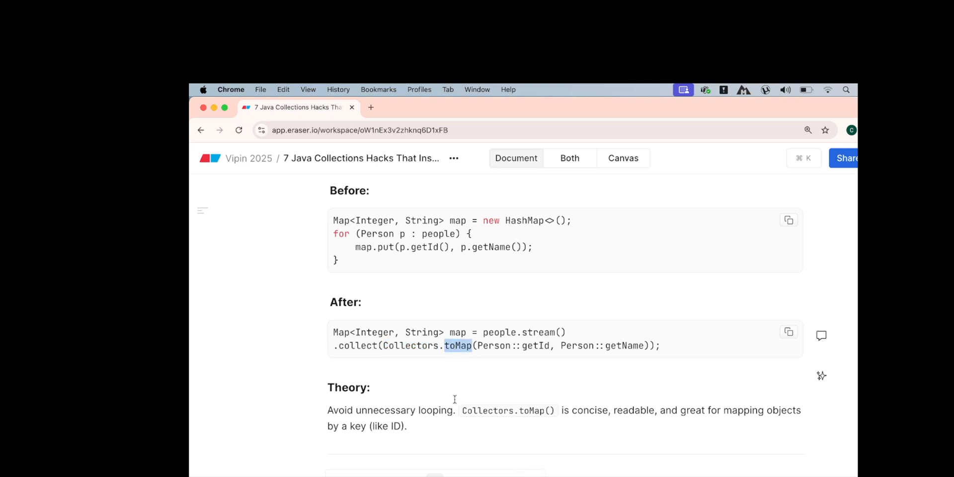
{"action": "mouse_move", "coordinate": [551, 329]}
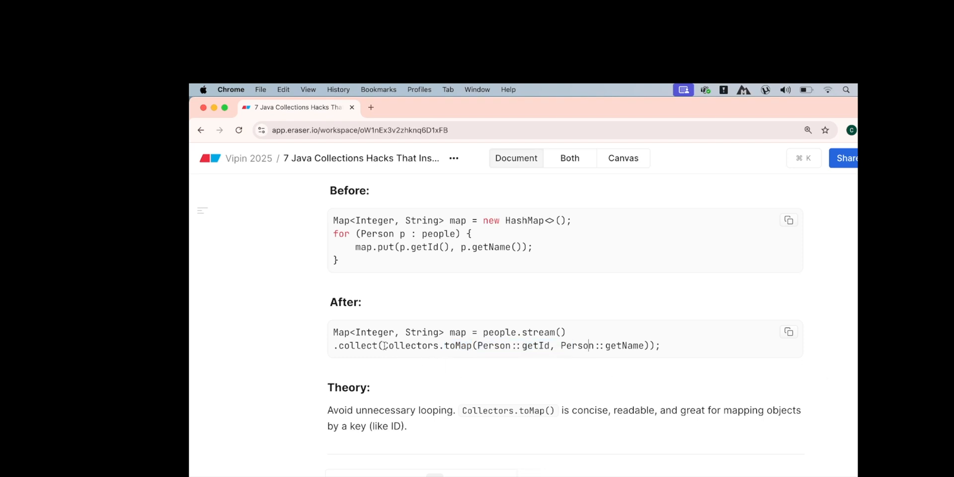
{"action": "left_click_drag", "start_coordinate": [383, 346], "coordinate": [545, 346]}
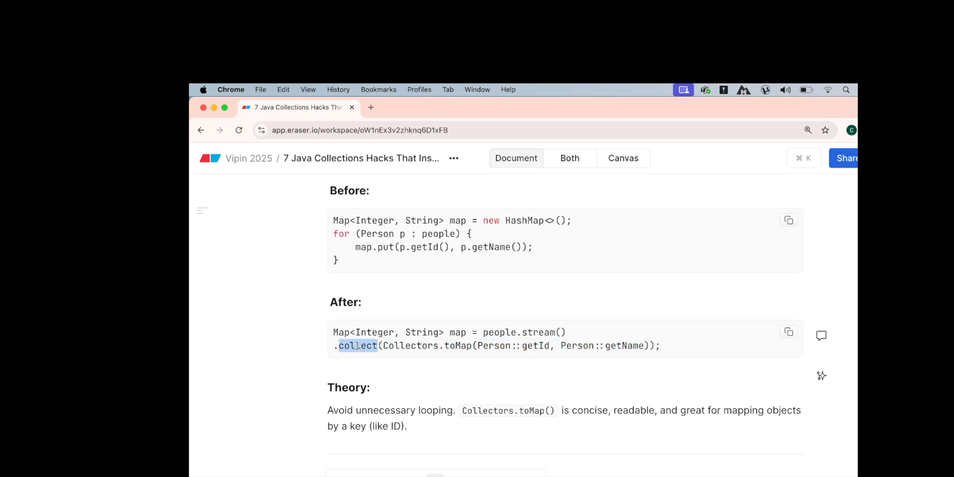
{"action": "double_click", "coordinate": [498, 333]}
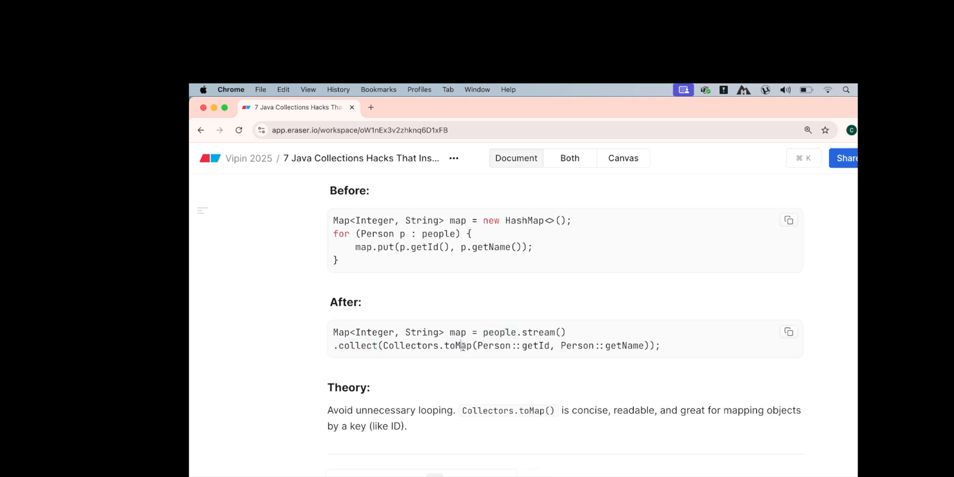
{"action": "left_click_drag", "start_coordinate": [389, 346], "coordinate": [595, 346]}
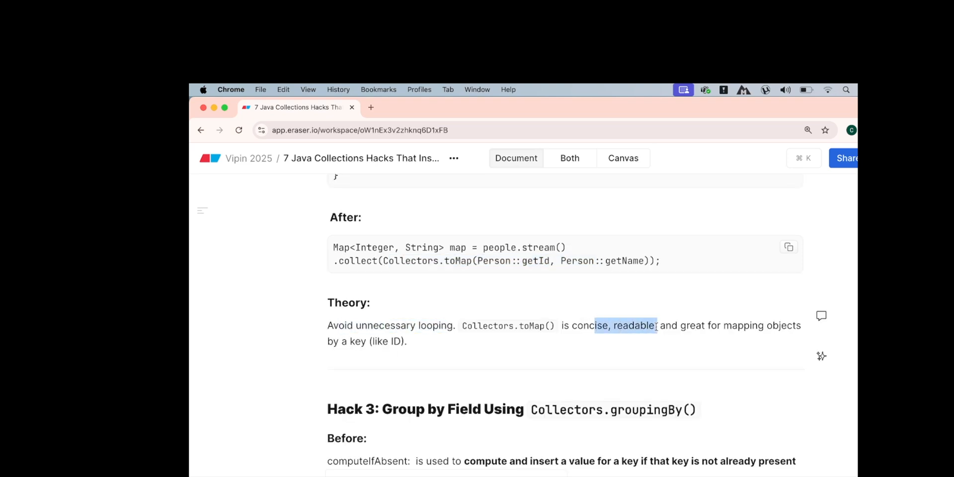
{"action": "scroll", "scroll_direction": "down", "scroll_amount": 3}
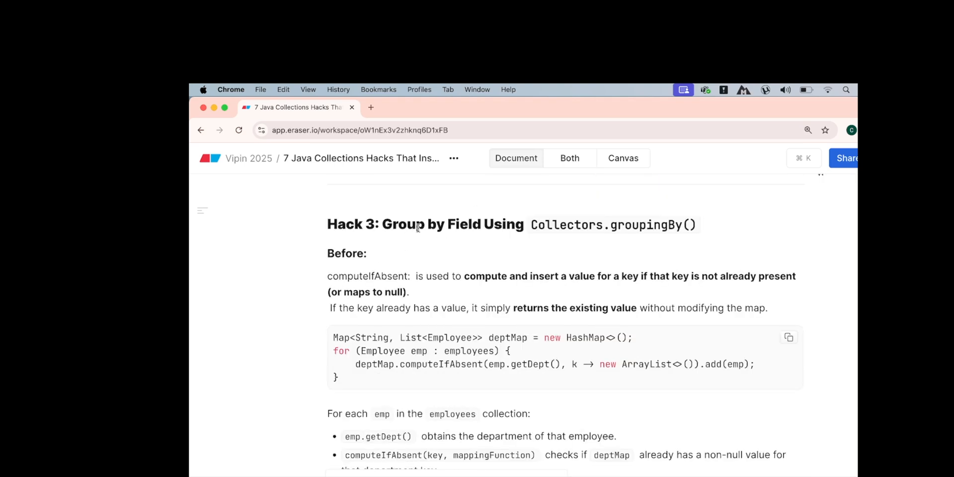
{"action": "left_click_drag", "start_coordinate": [417, 224], "coordinate": [523, 225]}
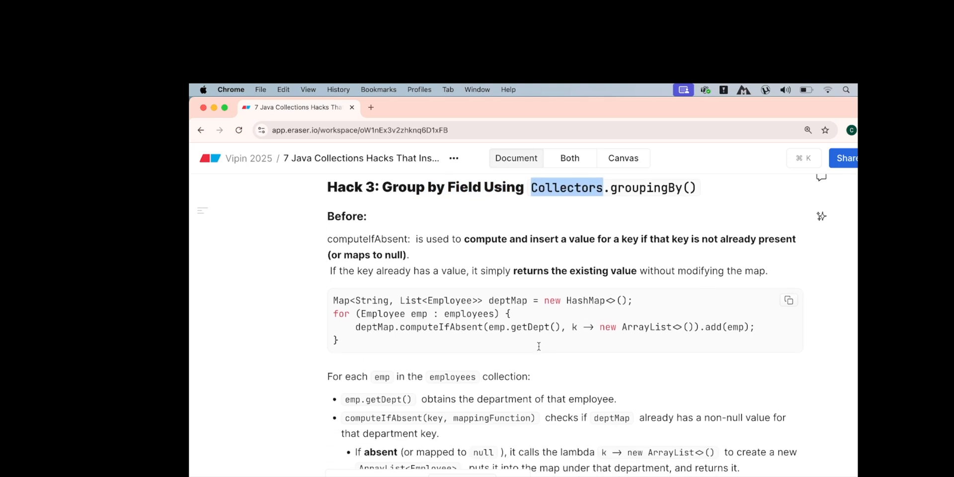
{"action": "scroll", "scroll_direction": "down", "scroll_amount": 3}
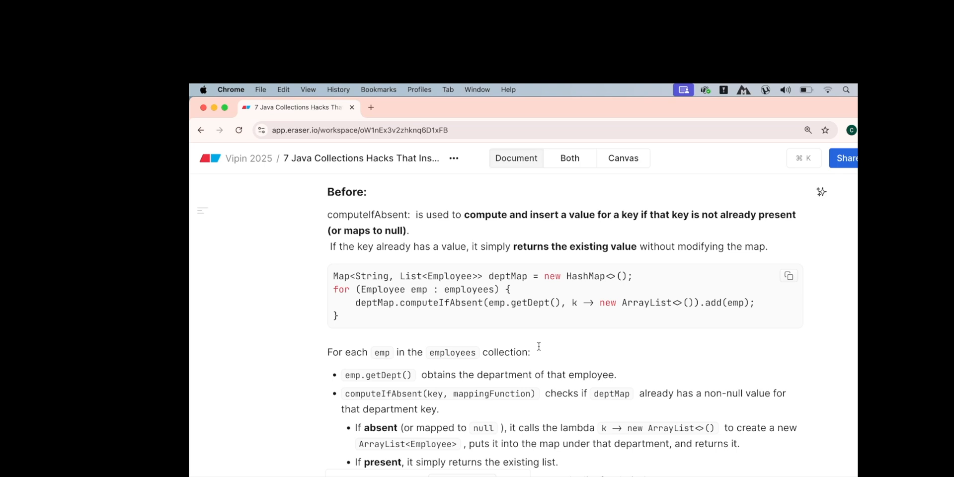
{"action": "scroll", "scroll_direction": "down", "scroll_amount": 3}
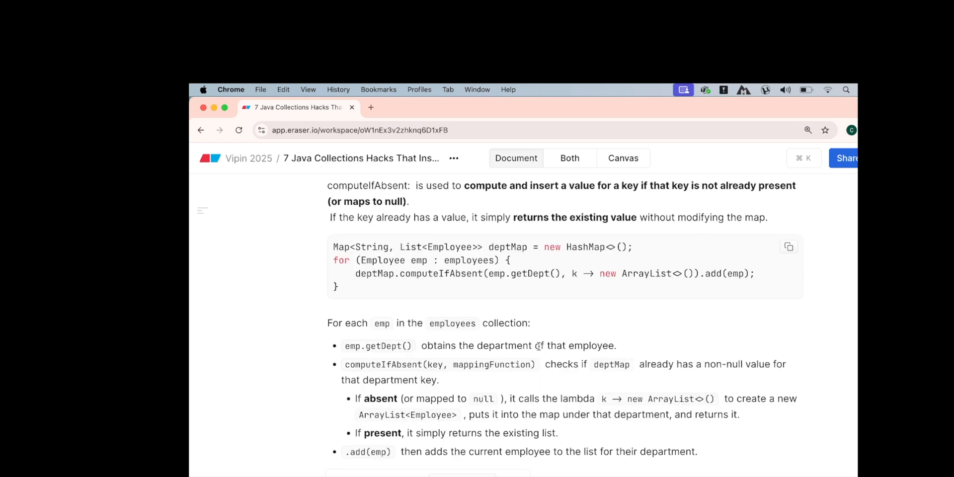
{"action": "scroll", "scroll_direction": "down", "scroll_amount": 3}
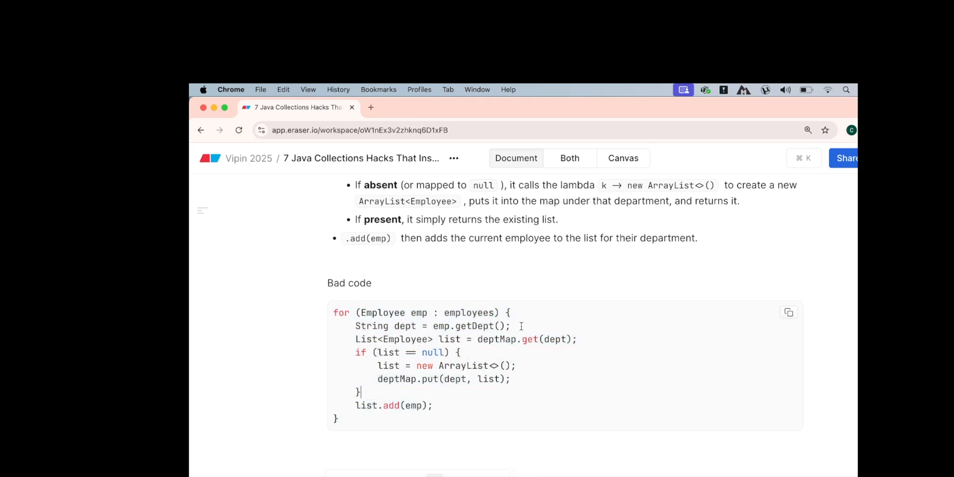
{"action": "double_click", "coordinate": [497, 339]}
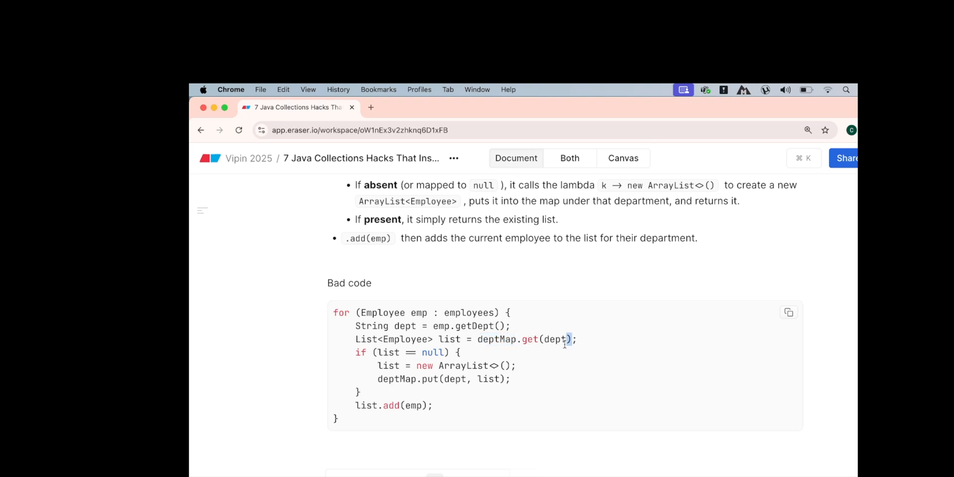
{"action": "double_click", "coordinate": [555, 339]}
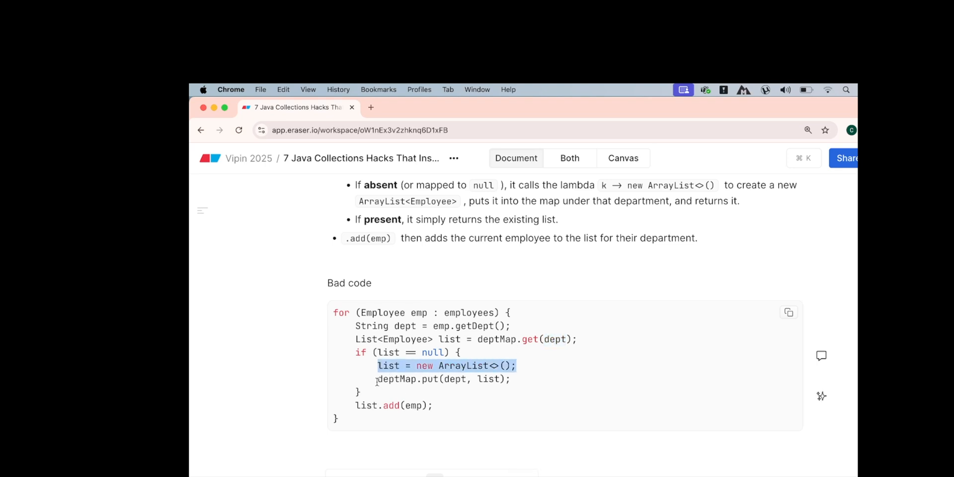
{"action": "double_click", "coordinate": [413, 406]}
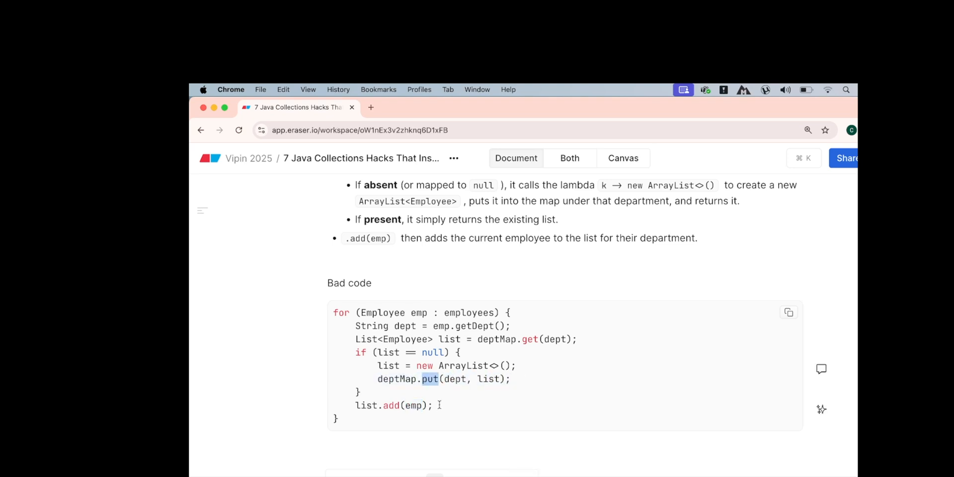
{"action": "double_click", "coordinate": [489, 379]}
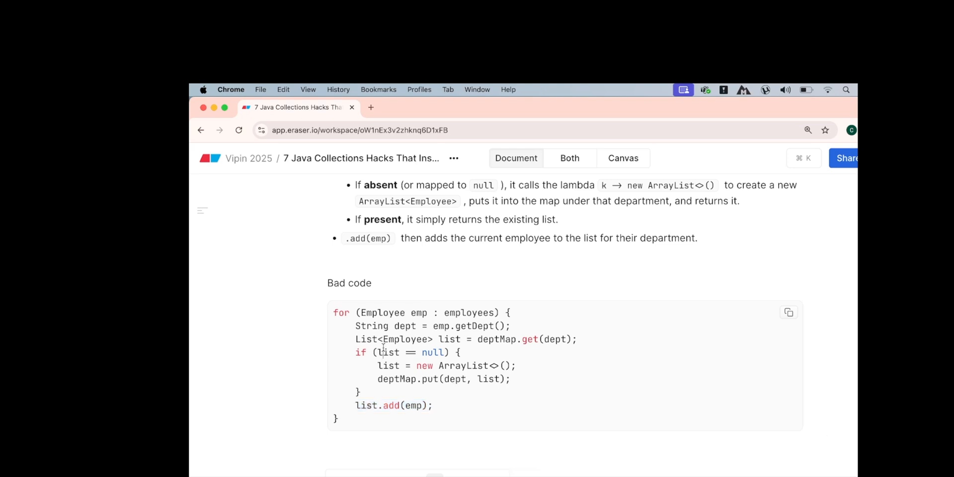
{"action": "double_click", "coordinate": [387, 352]}
{"action": "type", "text": "//code"}
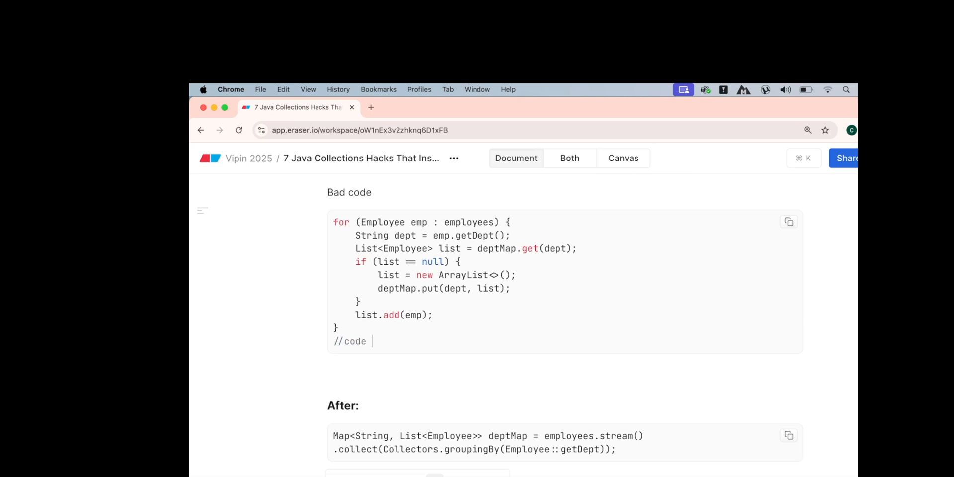
Extend the comment below the loop with '- CS, Dec' and highlight dept and deptMap.
{"action": "type", "text": "- CS"}
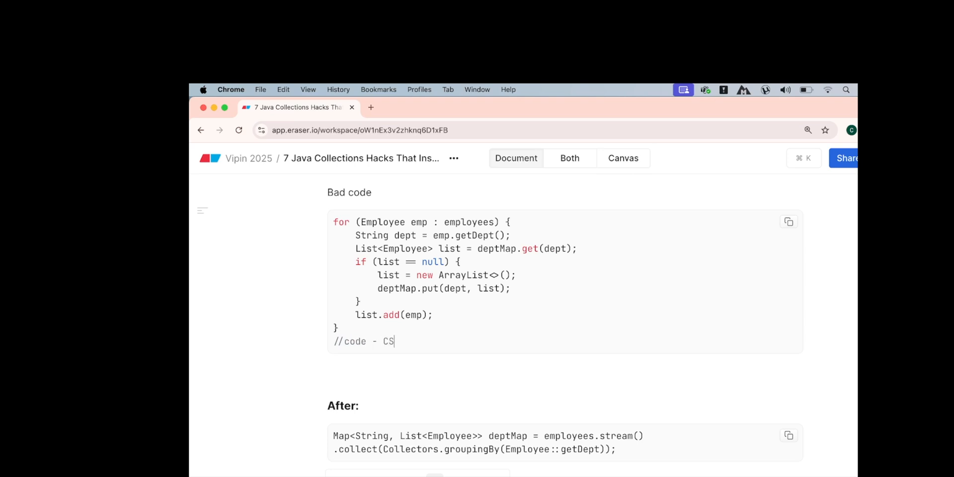
{"action": "type", "text": ", Decode , CS"}
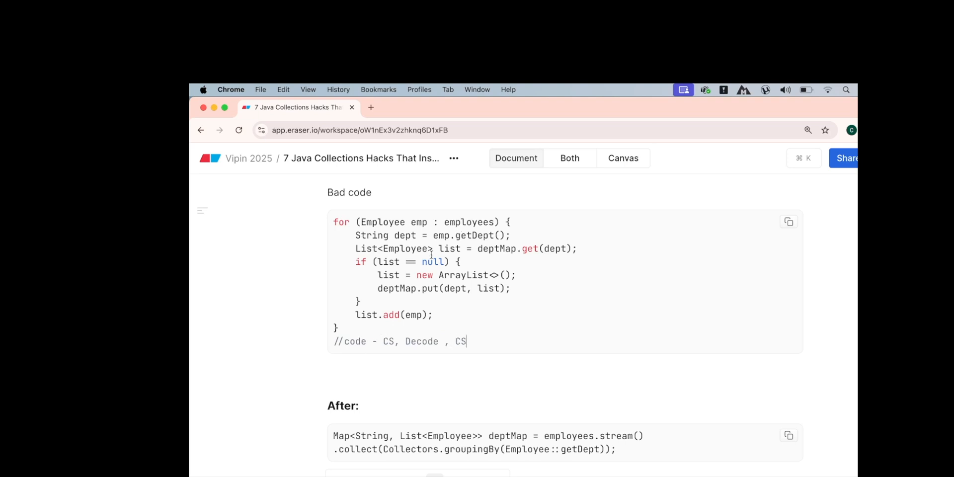
{"action": "double_click", "coordinate": [469, 222]}
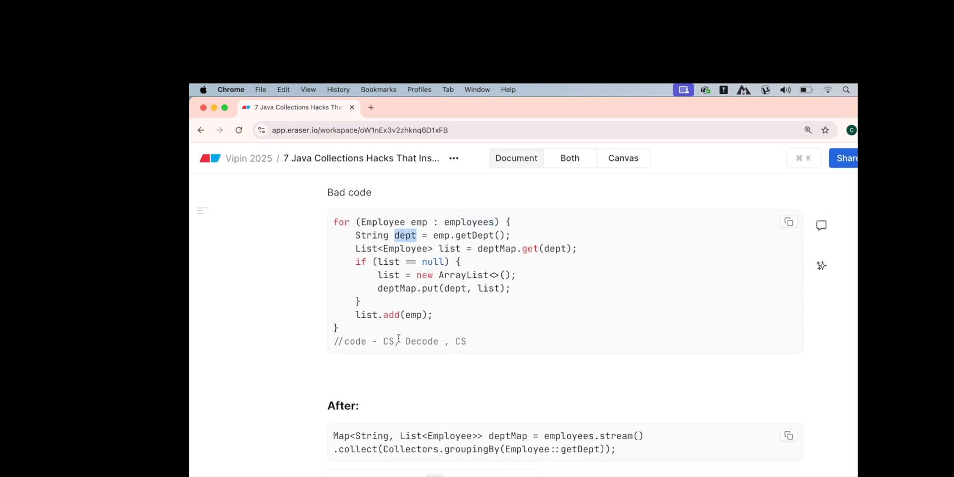
{"action": "double_click", "coordinate": [450, 249]}
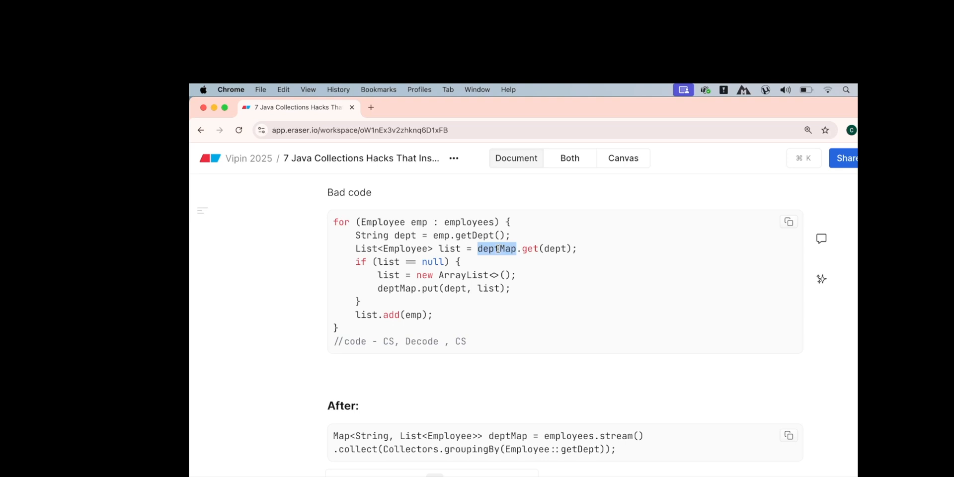
{"action": "left_click", "coordinate": [384, 262]}
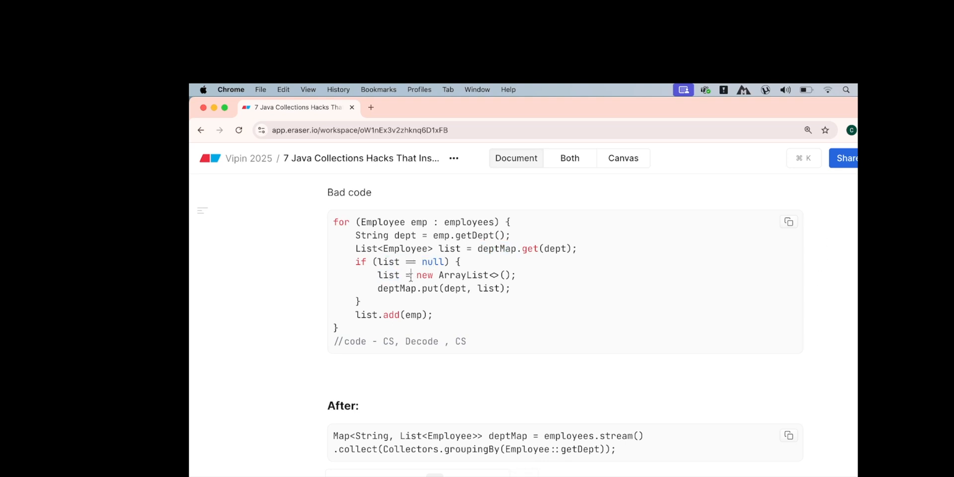
Highlight new ArrayList<>(), the '// empty' comment, list lines and the final CS.
{"action": "left_click_drag", "start_coordinate": [412, 275], "coordinate": [515, 275]}
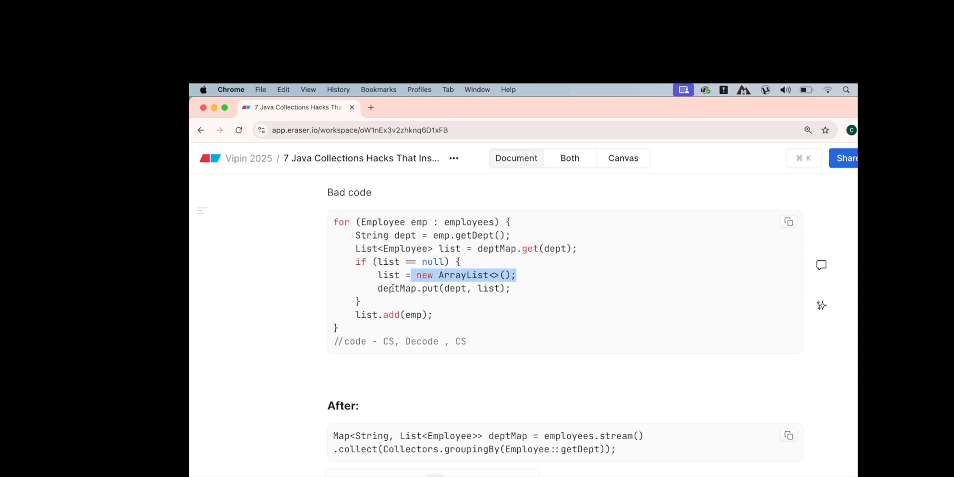
{"action": "double_click", "coordinate": [455, 288]}
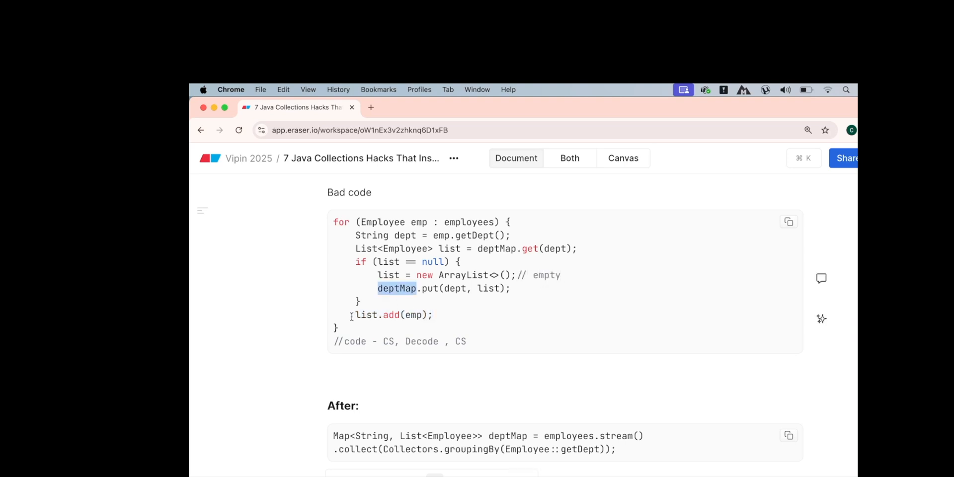
{"action": "double_click", "coordinate": [354, 341]}
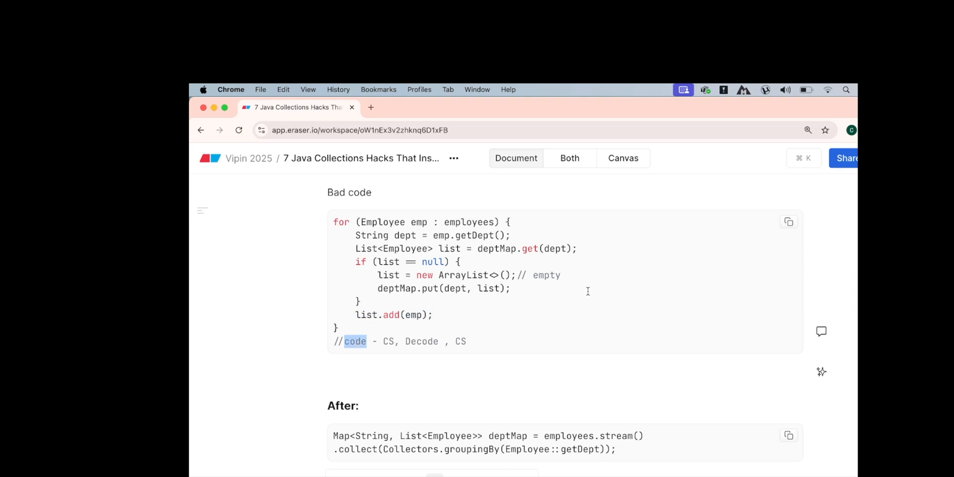
{"action": "double_click", "coordinate": [546, 275]}
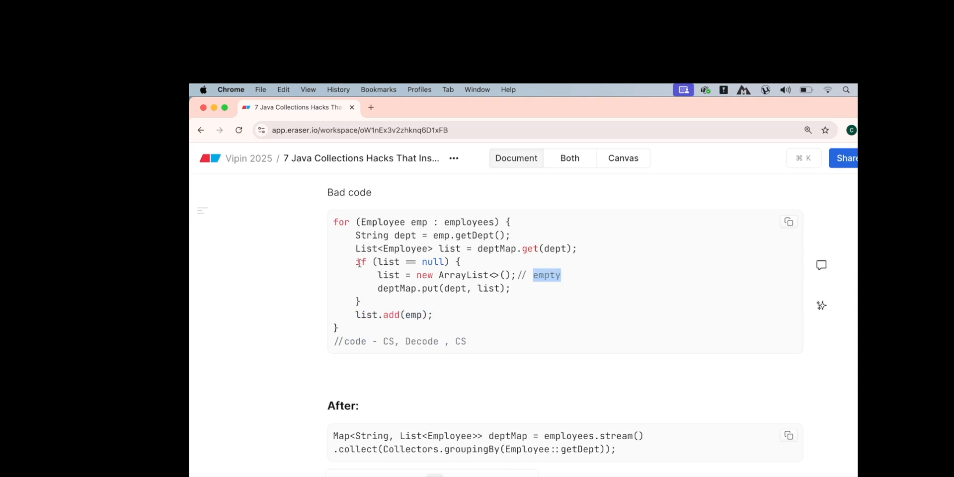
{"action": "double_click", "coordinate": [403, 236]}
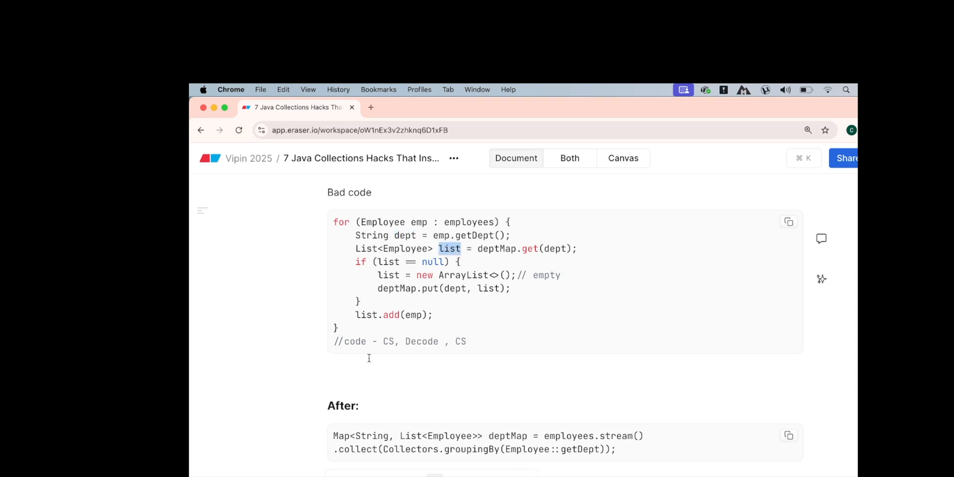
{"action": "double_click", "coordinate": [354, 341]}
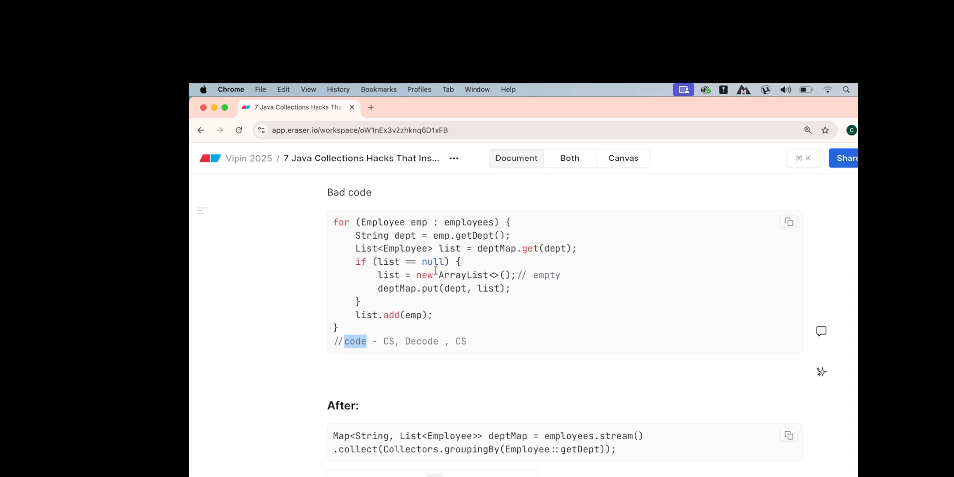
{"action": "double_click", "coordinate": [449, 248]}
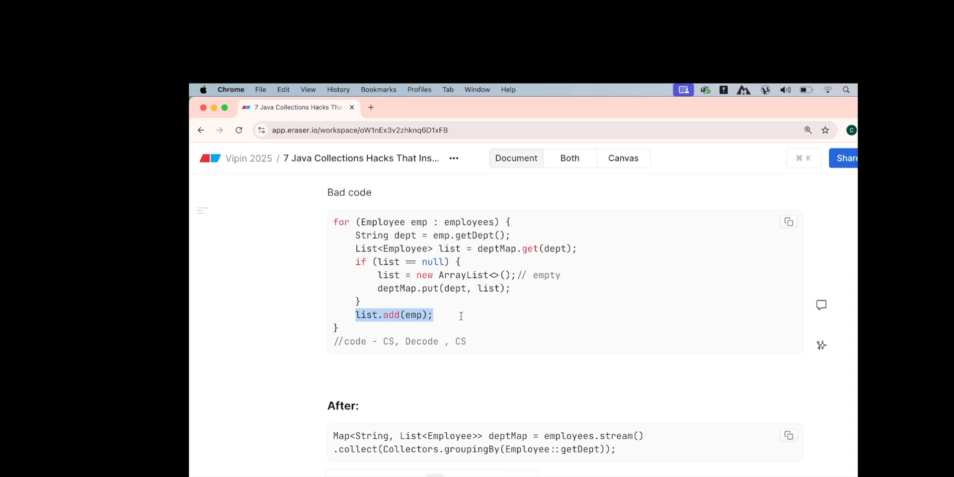
{"action": "double_click", "coordinate": [460, 342]}
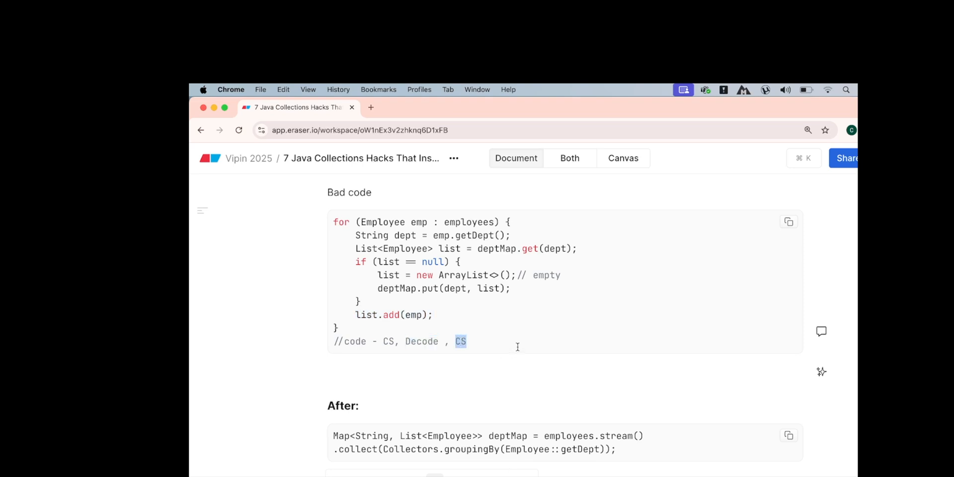
{"action": "scroll", "scroll_direction": "down", "scroll_amount": 3}
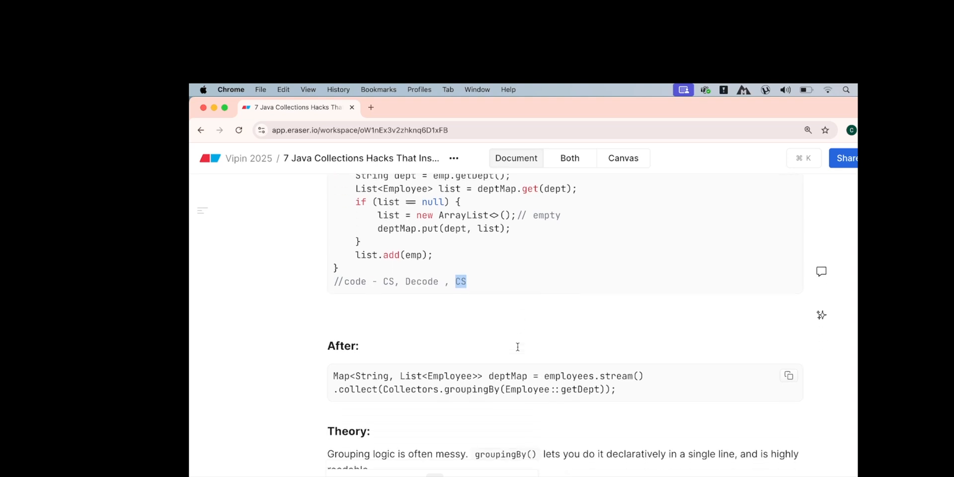
{"action": "scroll", "scroll_direction": "down", "scroll_amount": 3}
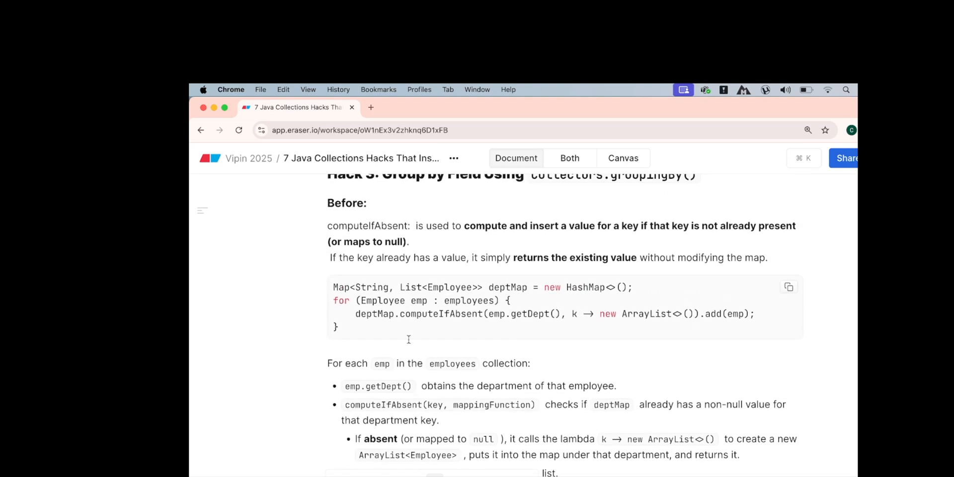
{"action": "double_click", "coordinate": [441, 314]}
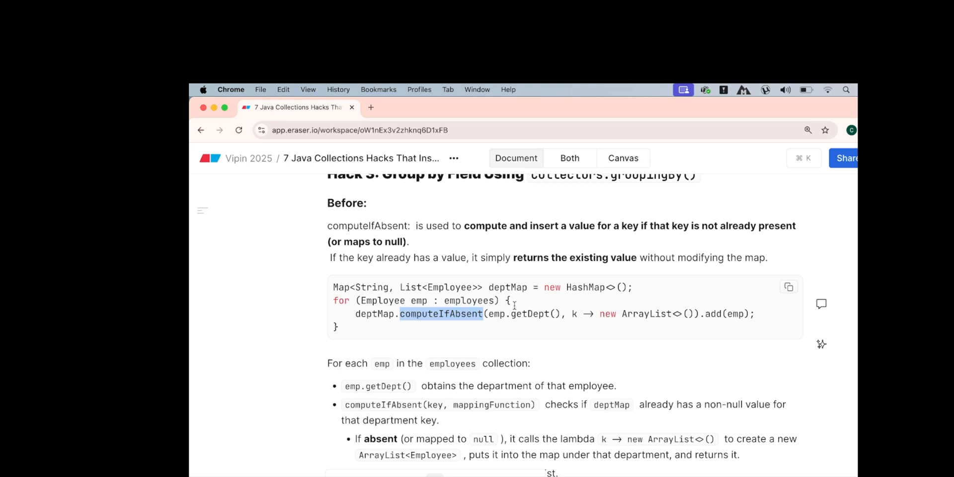
{"action": "scroll", "scroll_direction": "down", "scroll_amount": 3}
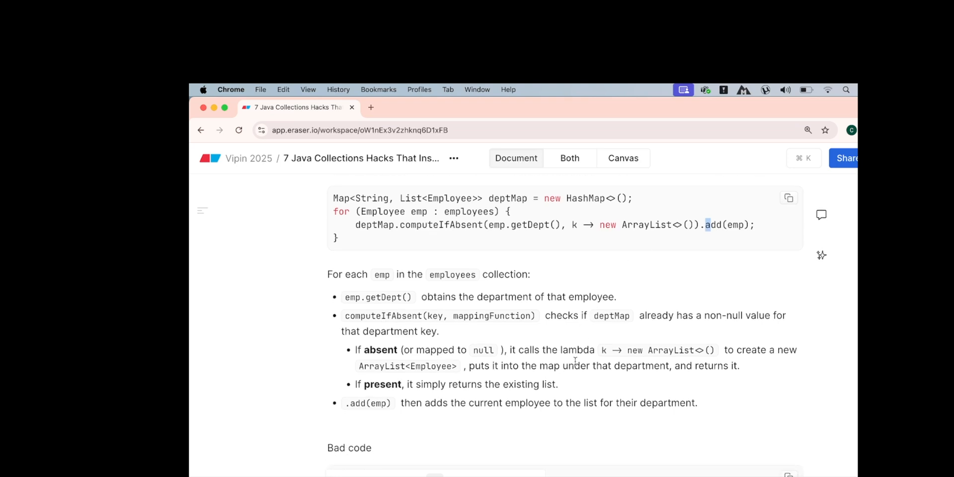
{"action": "scroll", "scroll_direction": "down", "scroll_amount": 3}
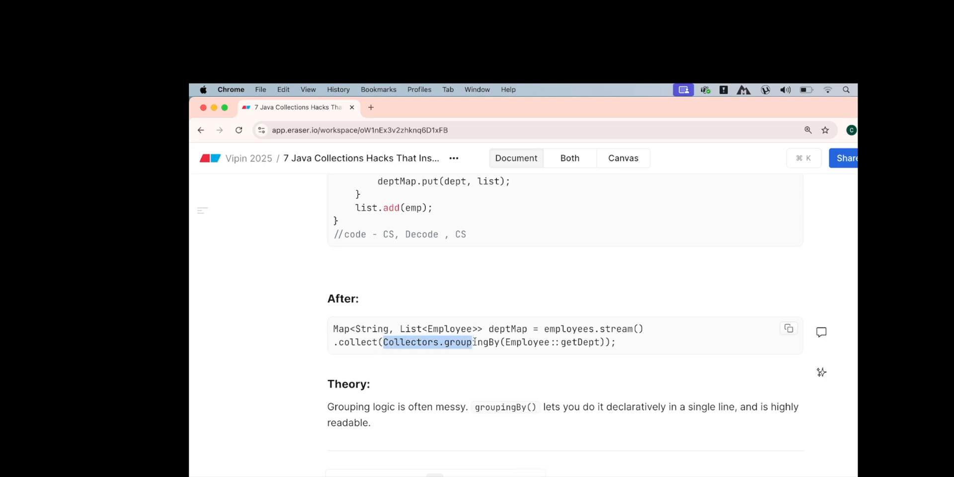
{"action": "scroll", "scroll_direction": "down", "scroll_amount": 3}
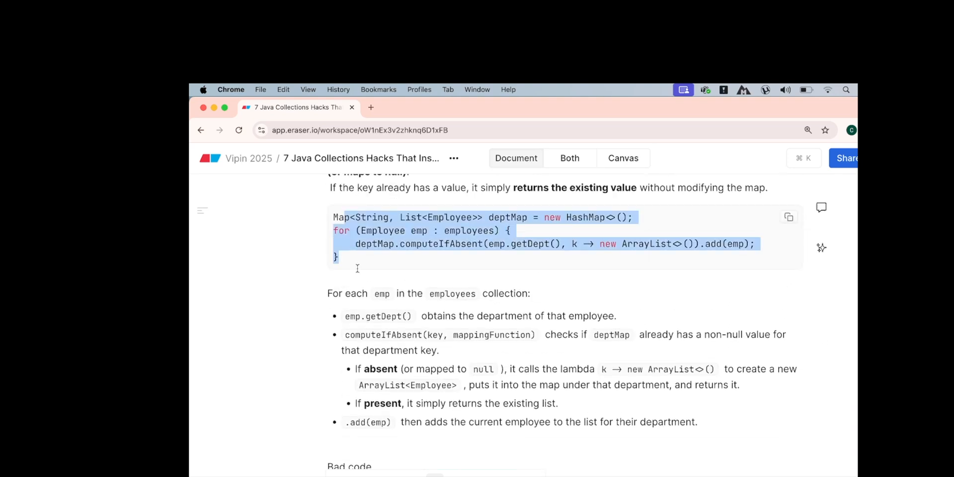
{"action": "scroll", "scroll_direction": "down", "scroll_amount": 3}
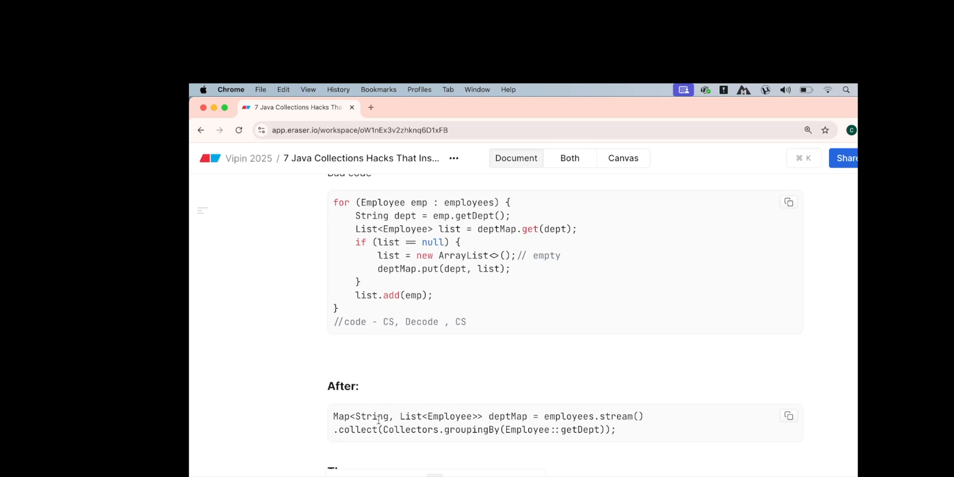
{"action": "left_click_drag", "start_coordinate": [377, 417], "coordinate": [487, 429]}
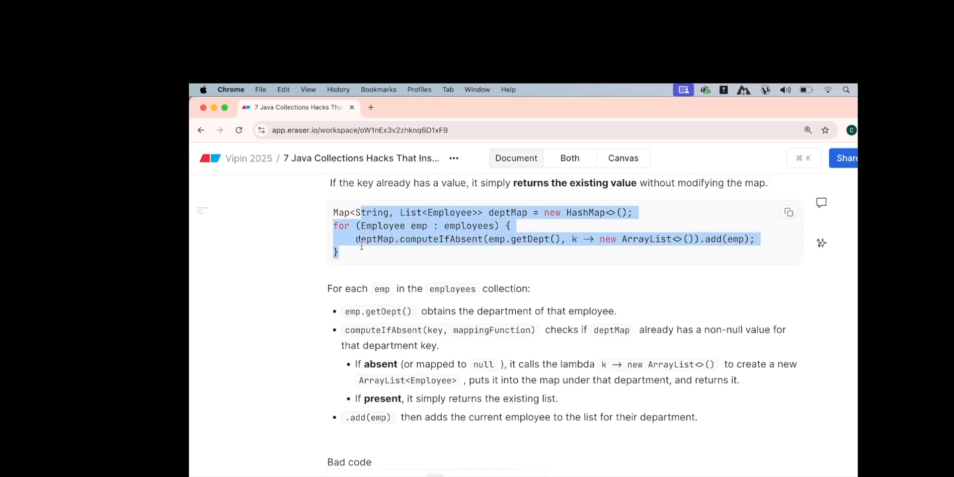
{"action": "scroll", "scroll_direction": "down", "scroll_amount": 3}
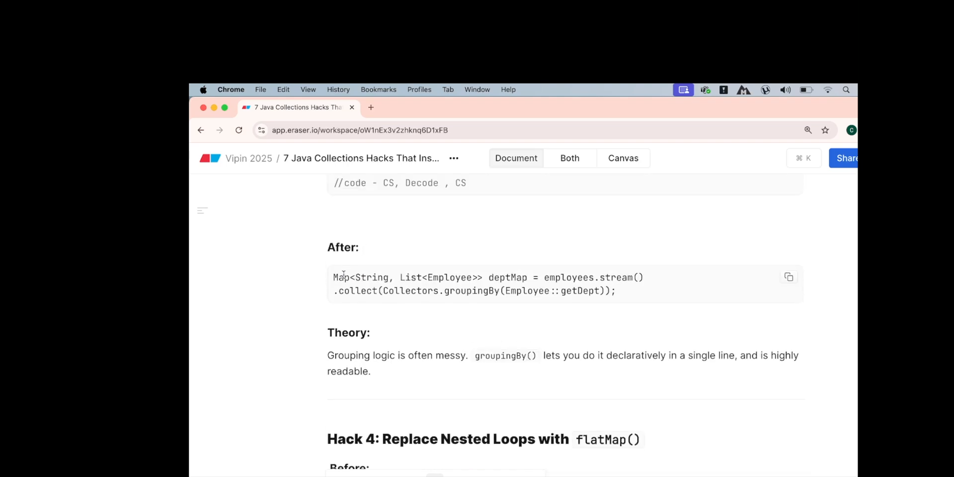
{"action": "mouse_move", "coordinate": [576, 277]}
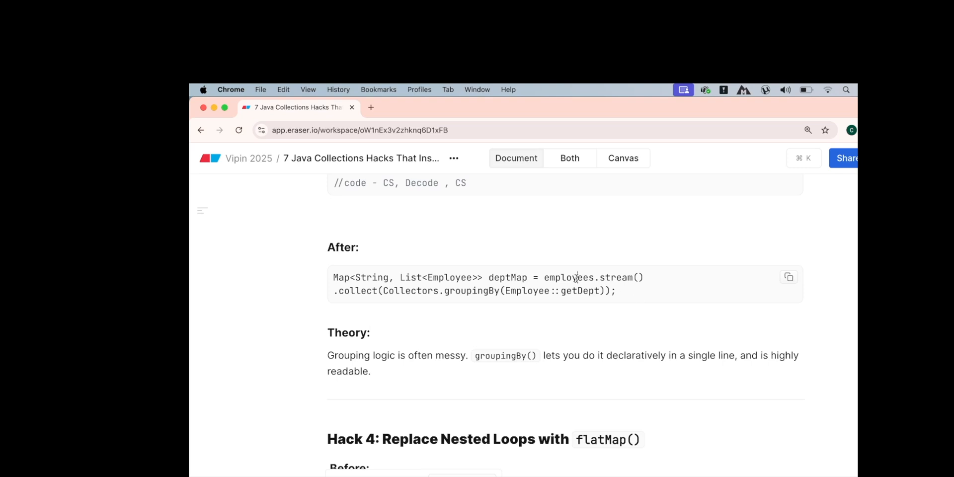
{"action": "double_click", "coordinate": [568, 277]}
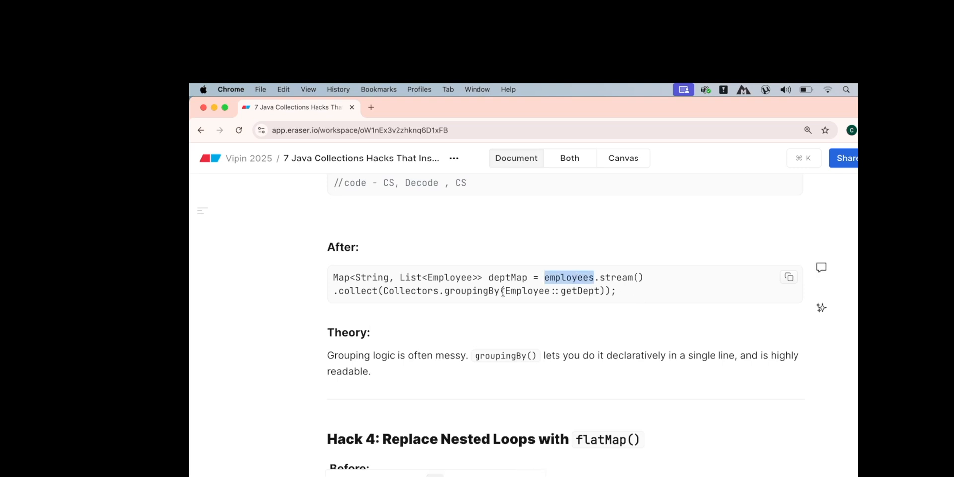
{"action": "double_click", "coordinate": [410, 290]}
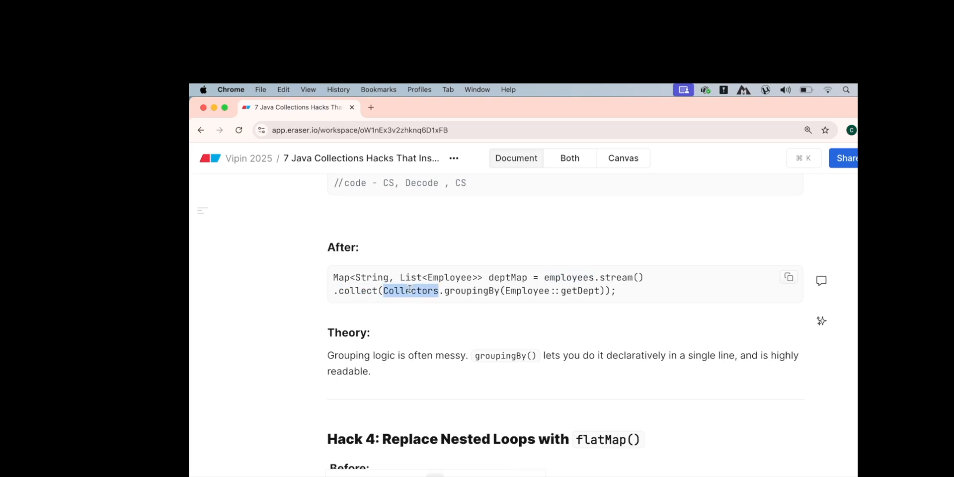
{"action": "double_click", "coordinate": [471, 291]}
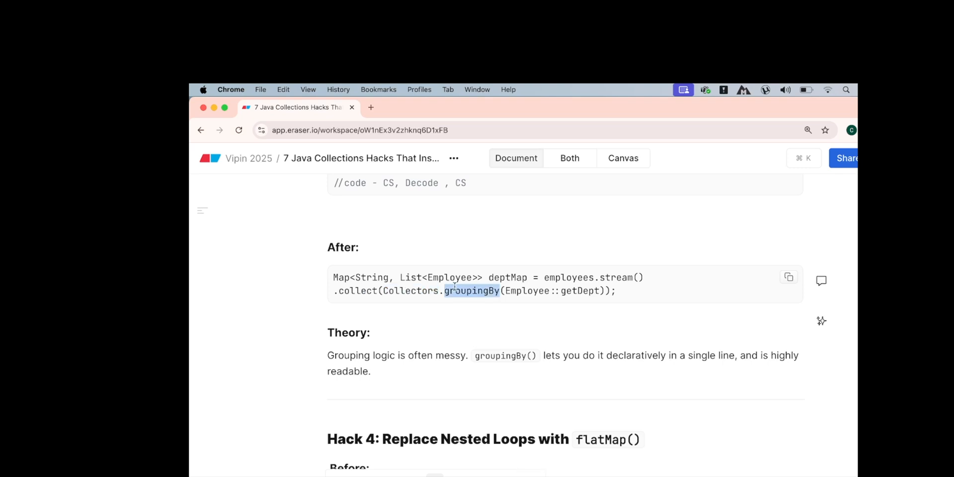
{"action": "double_click", "coordinate": [579, 290]}
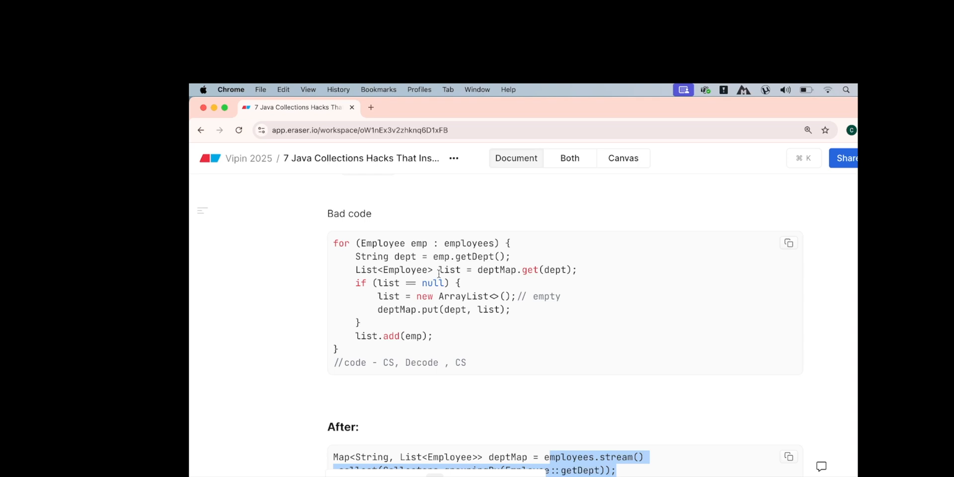
{"action": "left_click_drag", "start_coordinate": [437, 296], "coordinate": [528, 296]}
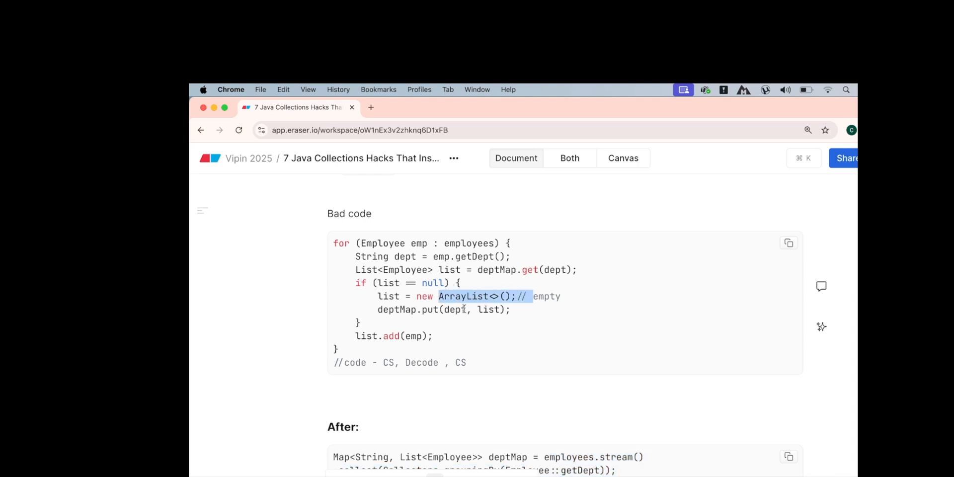
{"action": "double_click", "coordinate": [489, 309]}
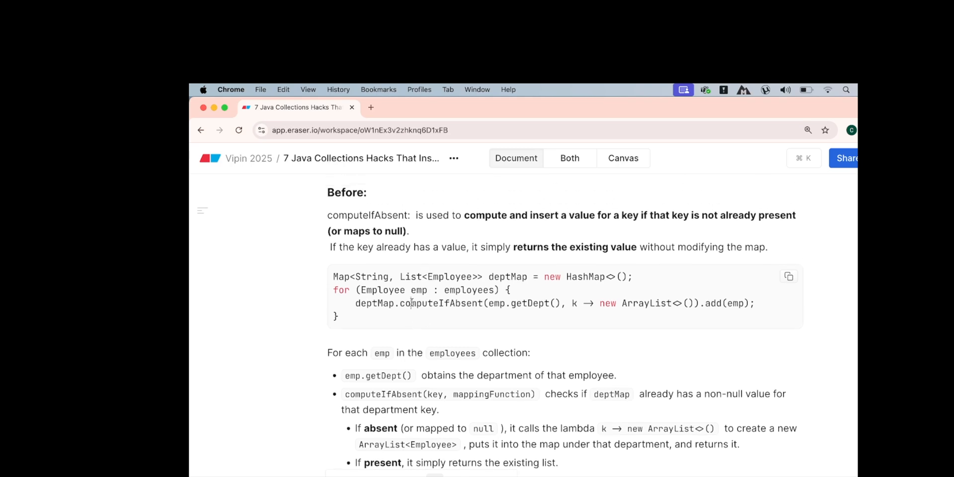
{"action": "scroll", "scroll_direction": "down", "scroll_amount": 3}
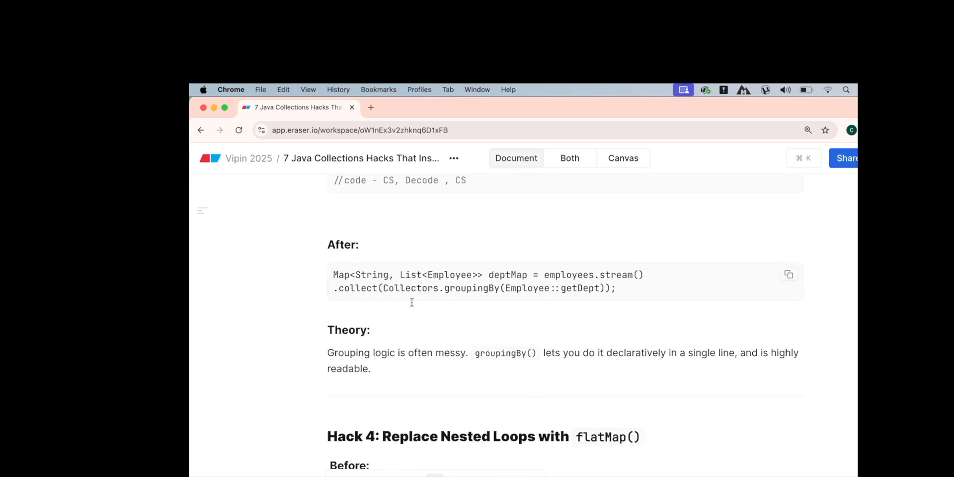
{"action": "left_click_drag", "start_coordinate": [380, 288], "coordinate": [608, 288]}
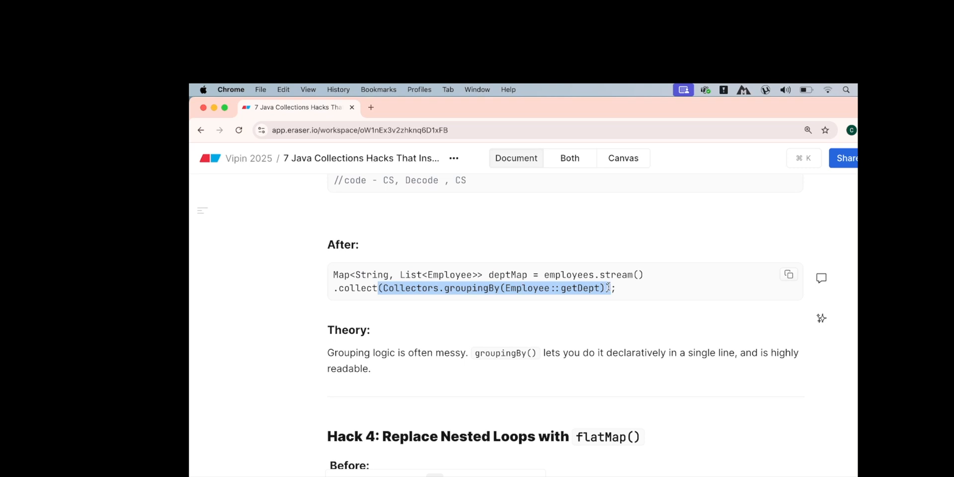
{"action": "scroll", "scroll_direction": "down", "scroll_amount": 3}
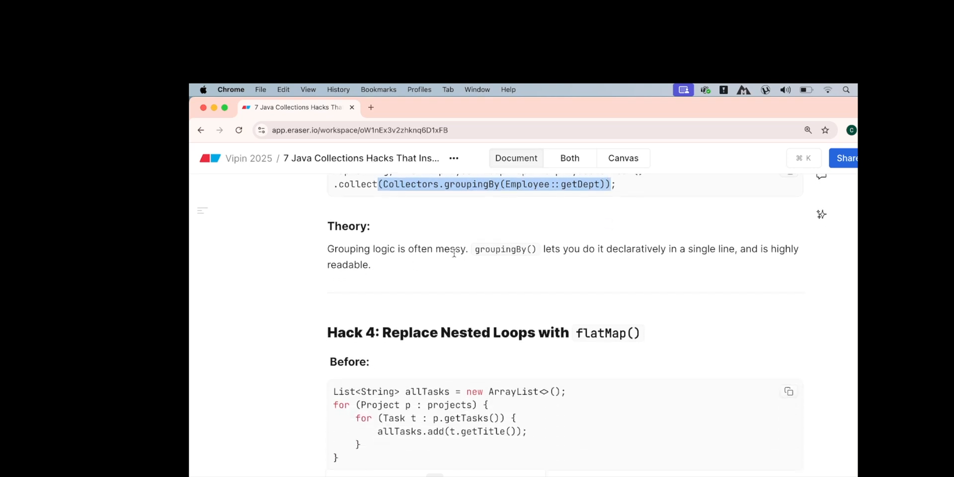
{"action": "mouse_move", "coordinate": [523, 262]}
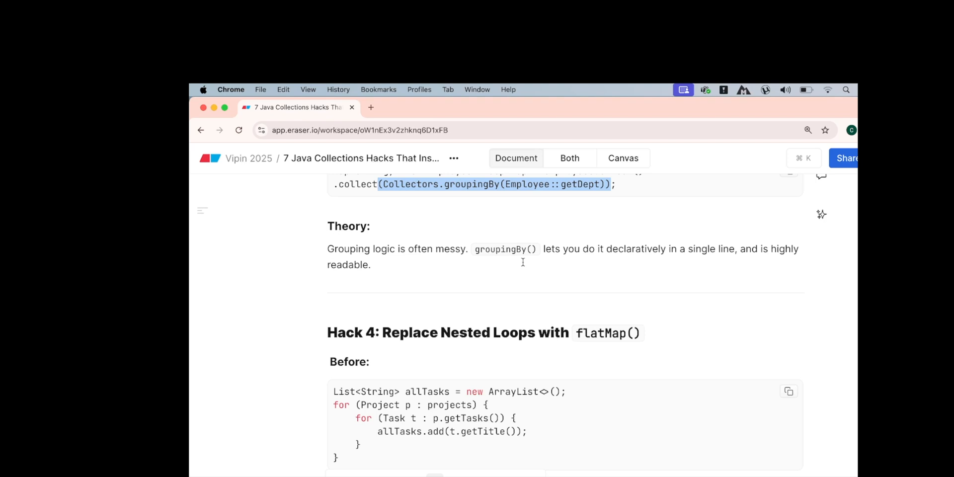
{"action": "mouse_move", "coordinate": [653, 266]}
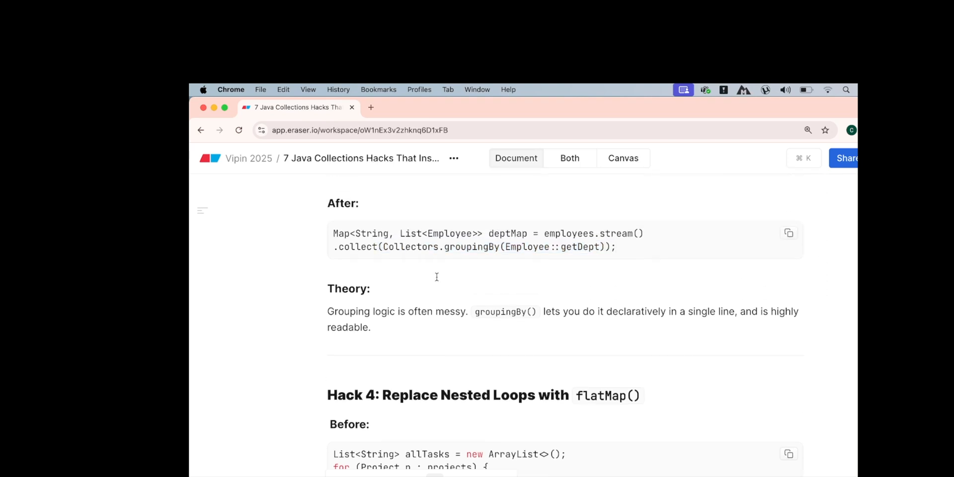
{"action": "left_click_drag", "start_coordinate": [333, 233], "coordinate": [615, 247]}
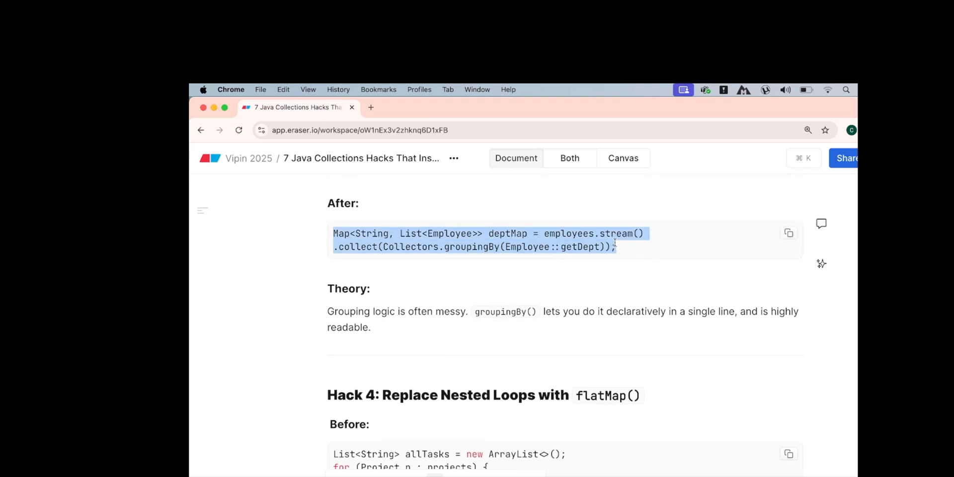
{"action": "double_click", "coordinate": [568, 234]}
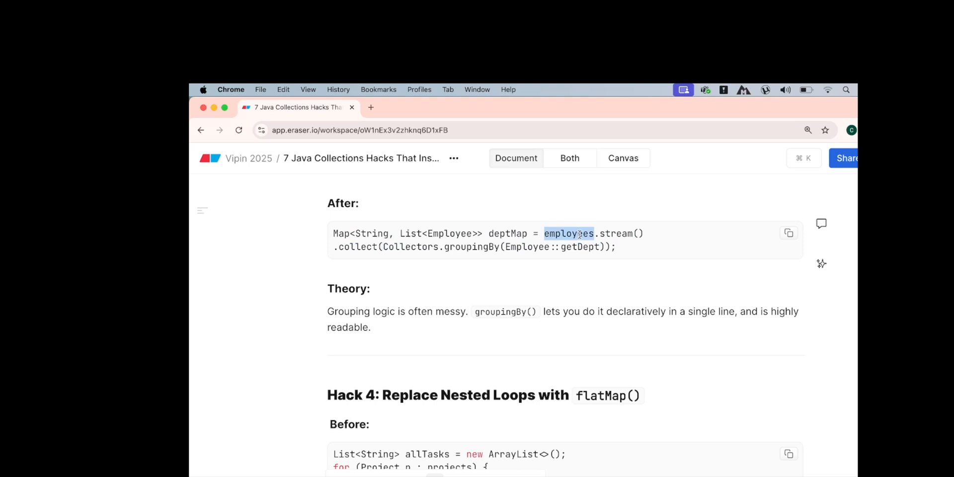
{"action": "double_click", "coordinate": [616, 233]}
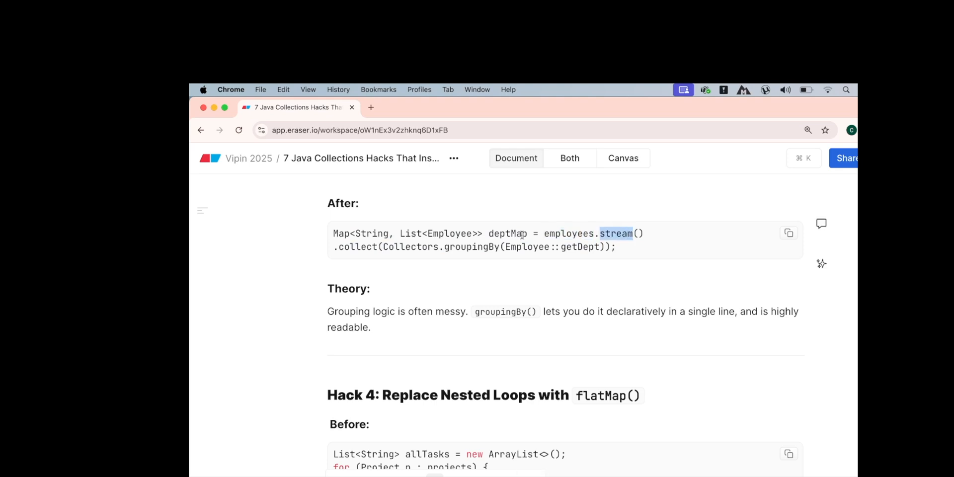
{"action": "double_click", "coordinate": [357, 246]}
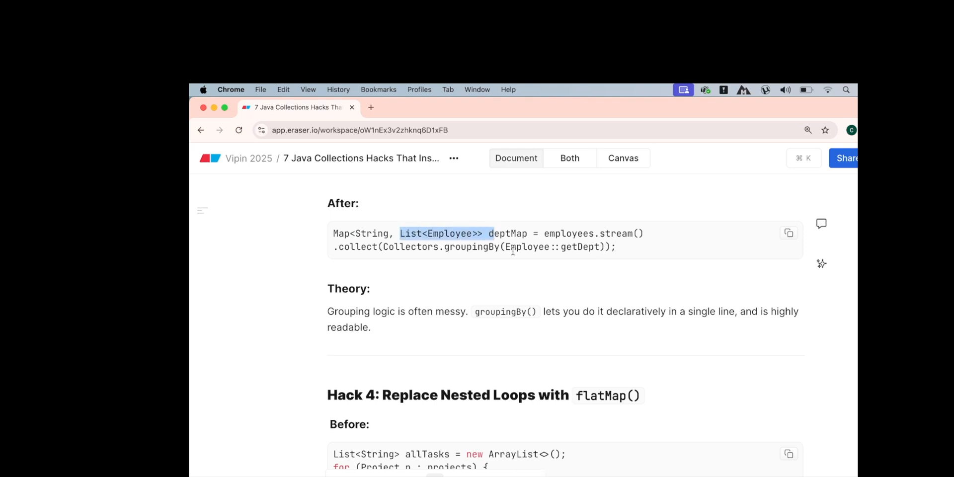
{"action": "double_click", "coordinate": [449, 233]}
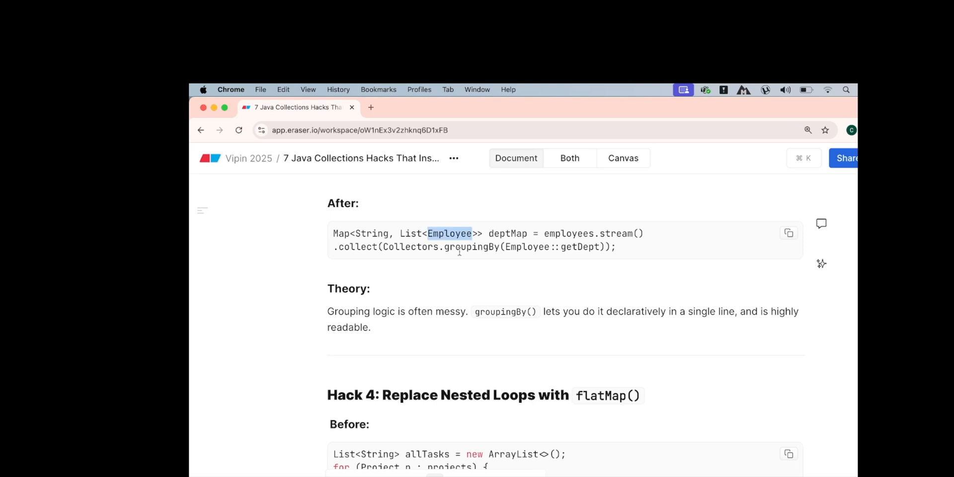
{"action": "scroll", "scroll_direction": "down", "scroll_amount": 3}
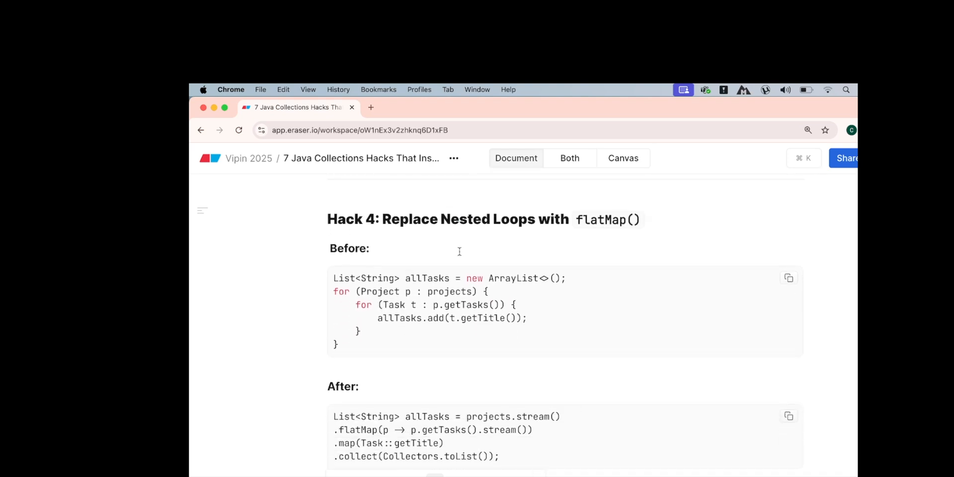
{"action": "mouse_move", "coordinate": [463, 221]}
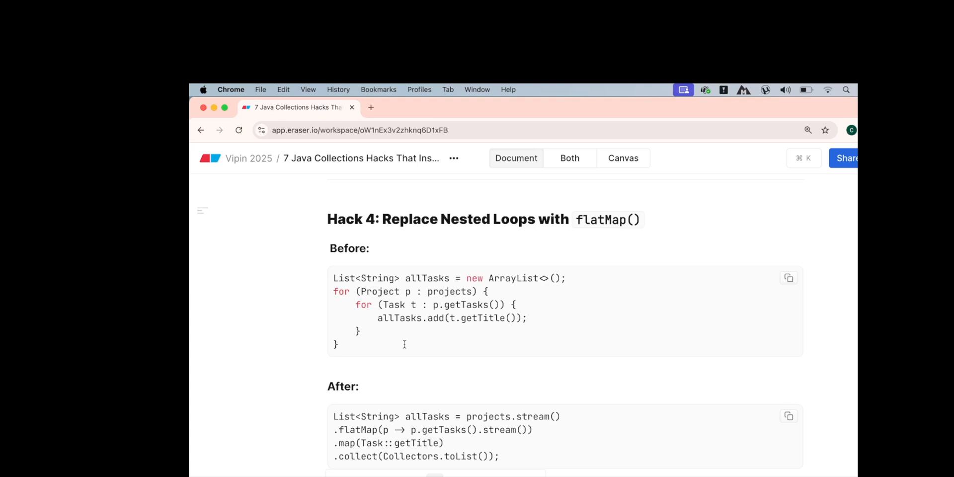
{"action": "double_click", "coordinate": [427, 279]}
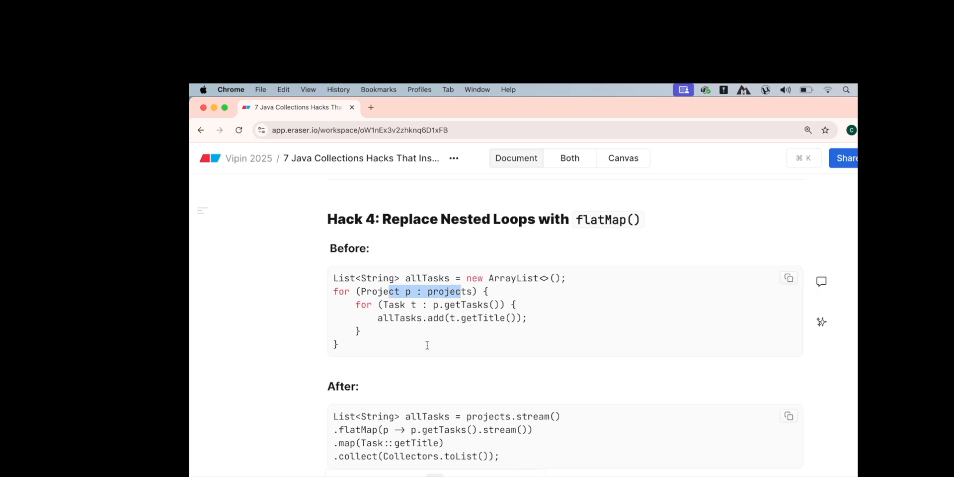
{"action": "double_click", "coordinate": [466, 304]}
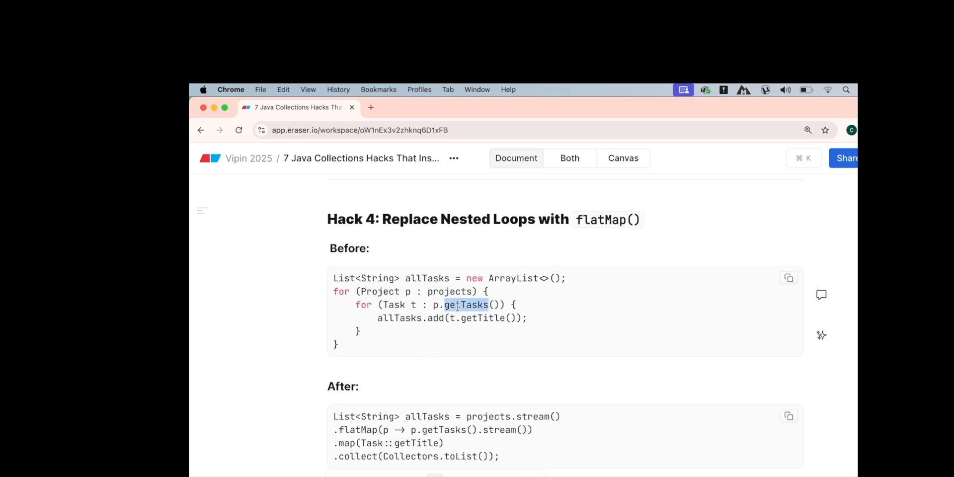
{"action": "double_click", "coordinate": [427, 279]}
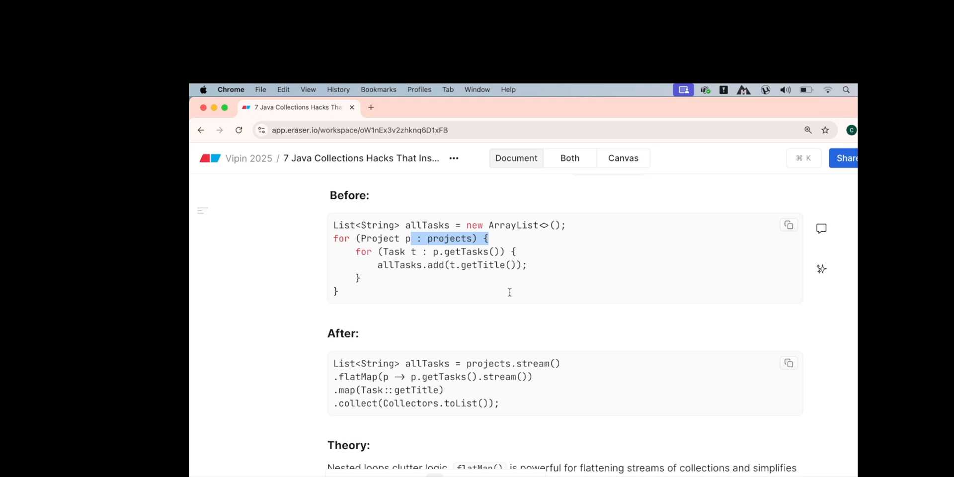
{"action": "scroll", "scroll_direction": "down", "scroll_amount": 3}
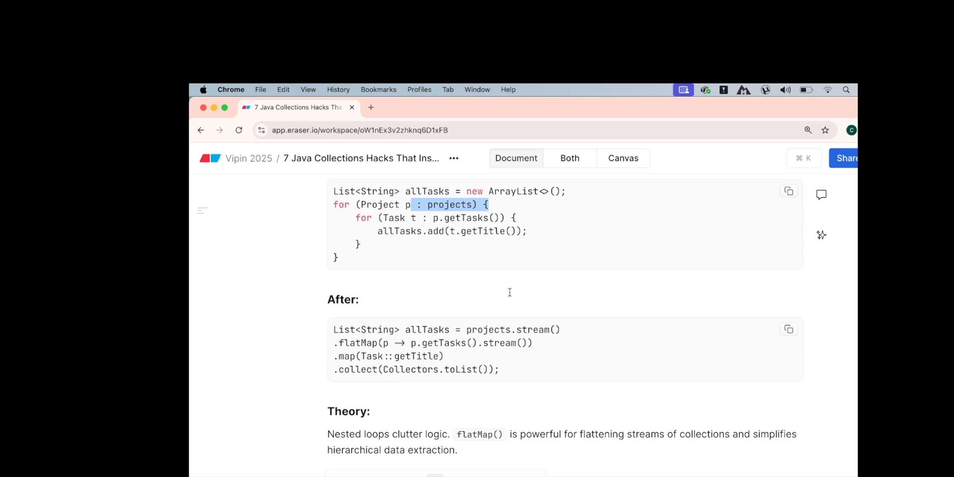
{"action": "double_click", "coordinate": [426, 330]}
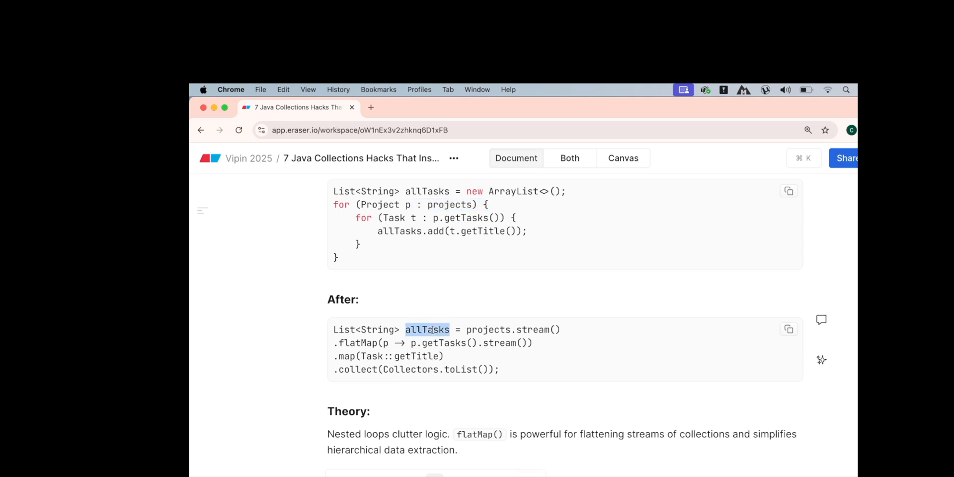
{"action": "double_click", "coordinate": [488, 329]}
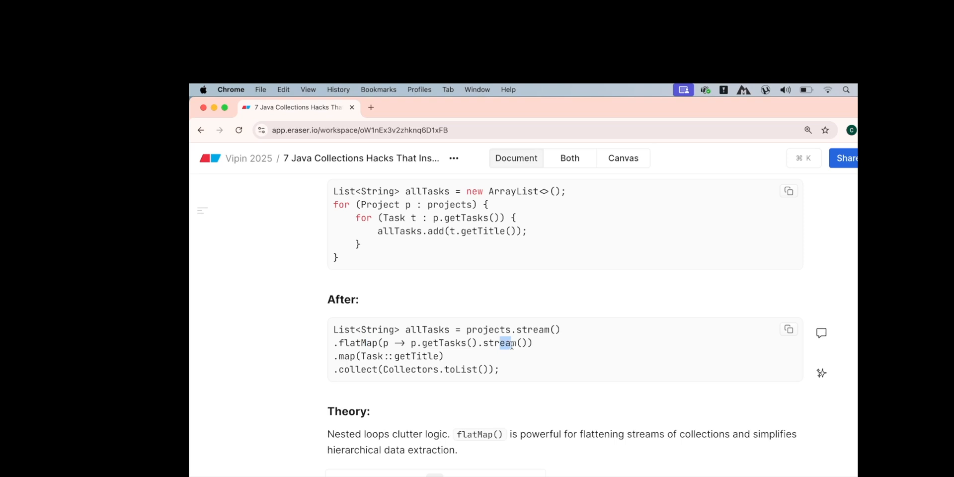
{"action": "double_click", "coordinate": [499, 343]}
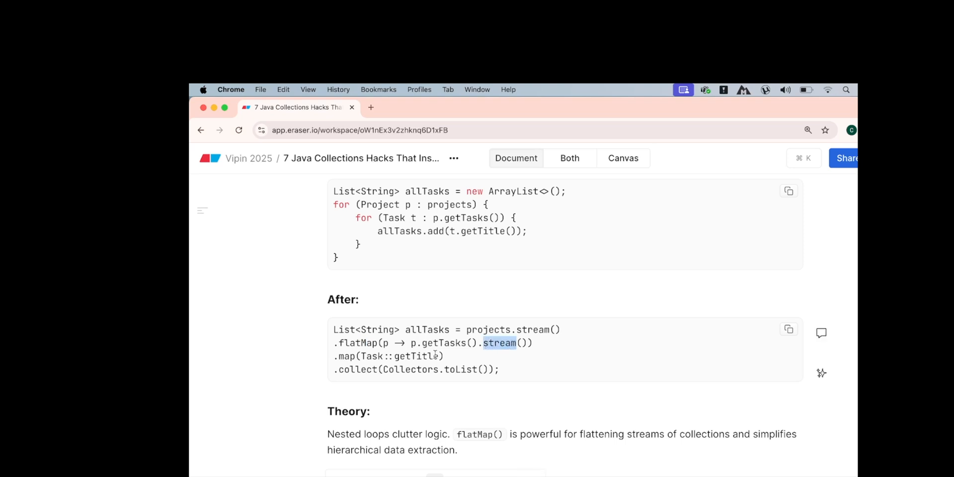
{"action": "double_click", "coordinate": [417, 355]}
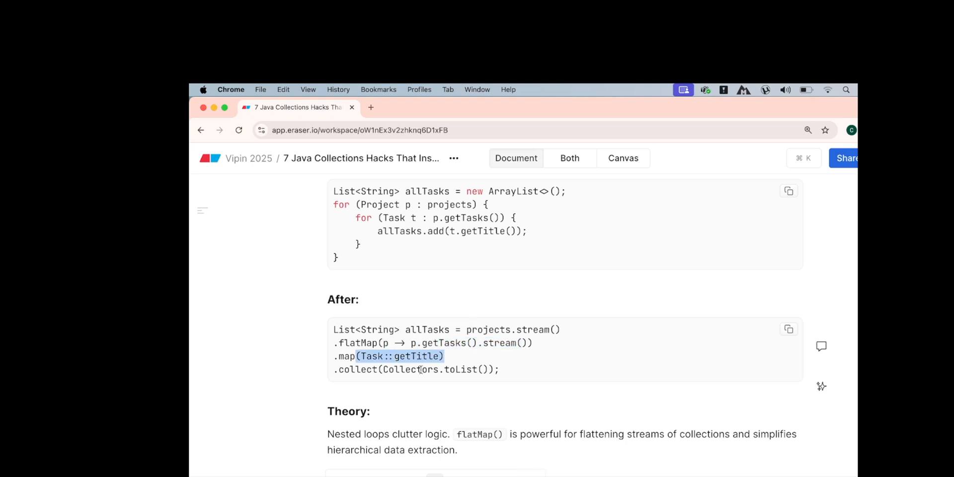
{"action": "double_click", "coordinate": [365, 329]}
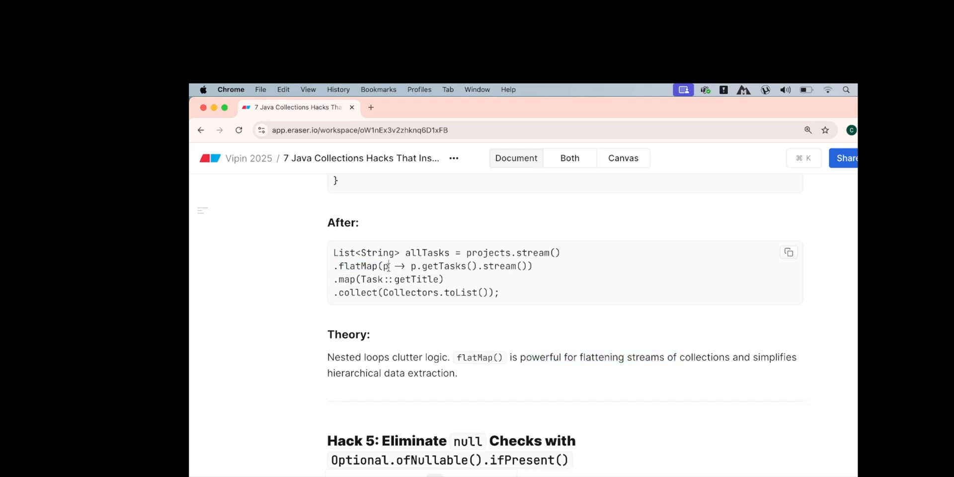
{"action": "left_click_drag", "start_coordinate": [410, 265], "coordinate": [477, 266]}
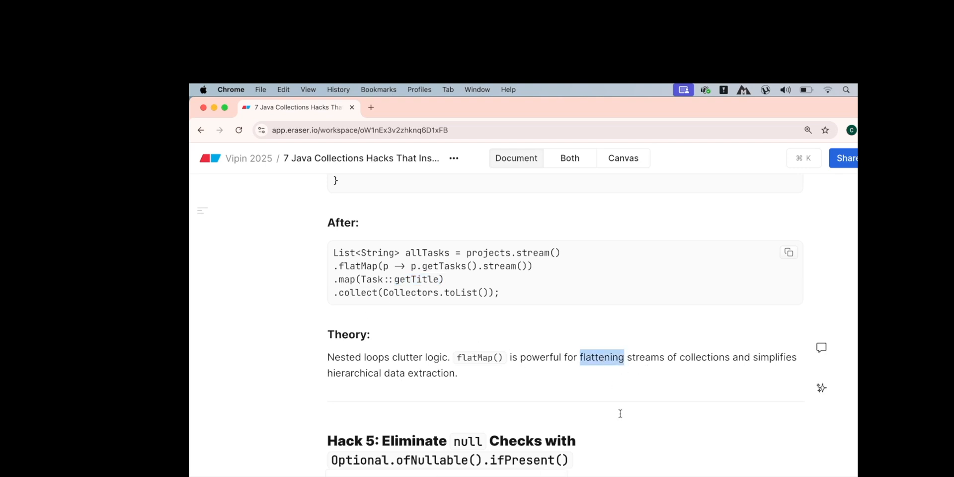
{"action": "scroll", "scroll_direction": "down", "scroll_amount": 3}
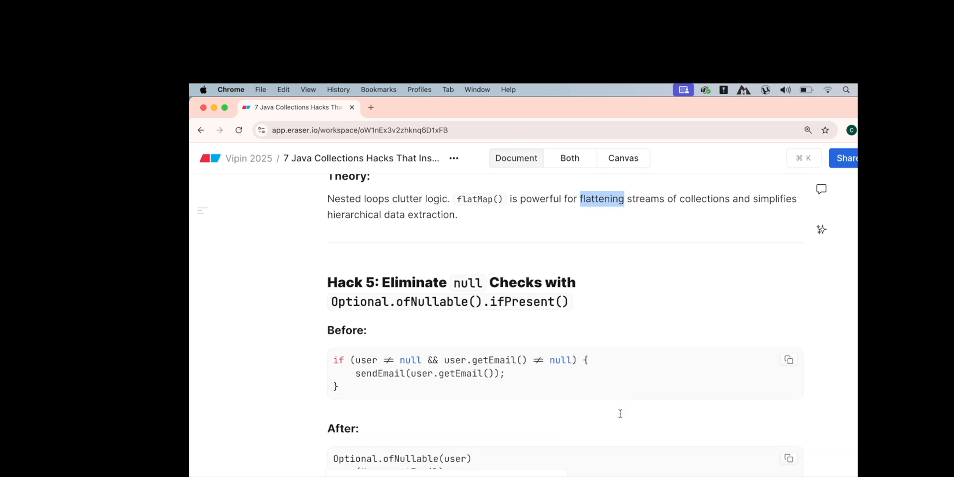
{"action": "scroll", "scroll_direction": "down", "scroll_amount": 3}
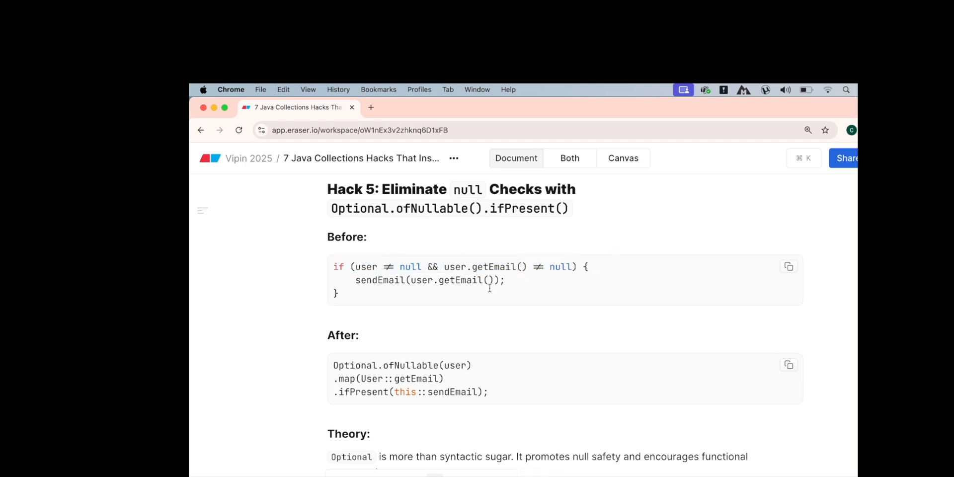
{"action": "scroll", "scroll_direction": "down", "scroll_amount": 3}
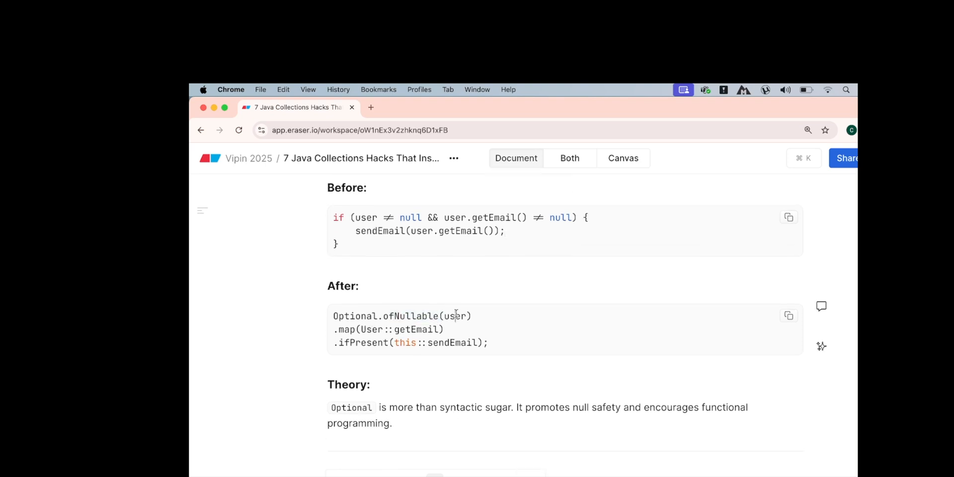
{"action": "double_click", "coordinate": [416, 329]}
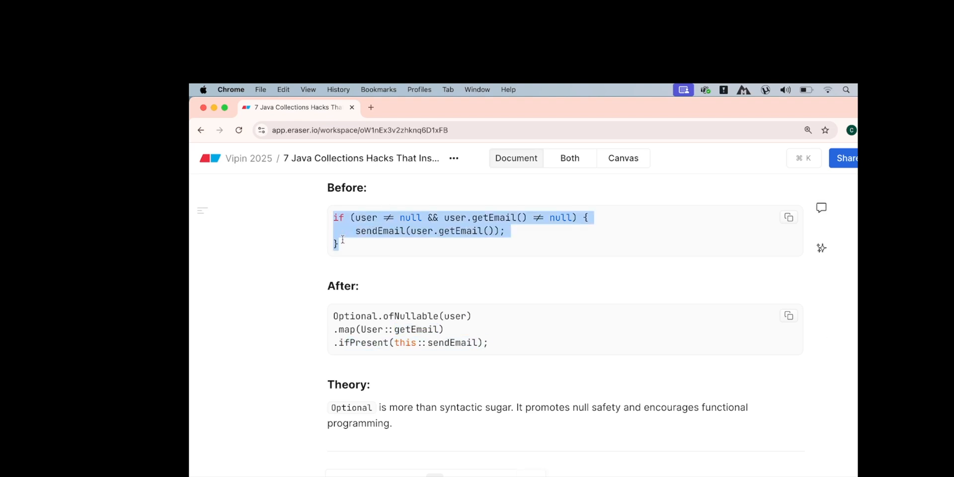
{"action": "scroll", "scroll_direction": "down", "scroll_amount": 3}
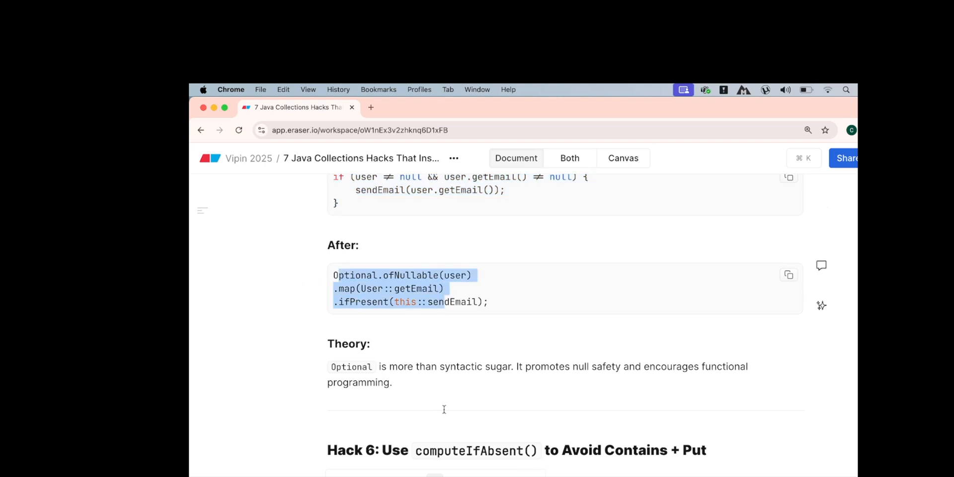
{"action": "mouse_move", "coordinate": [491, 429]}
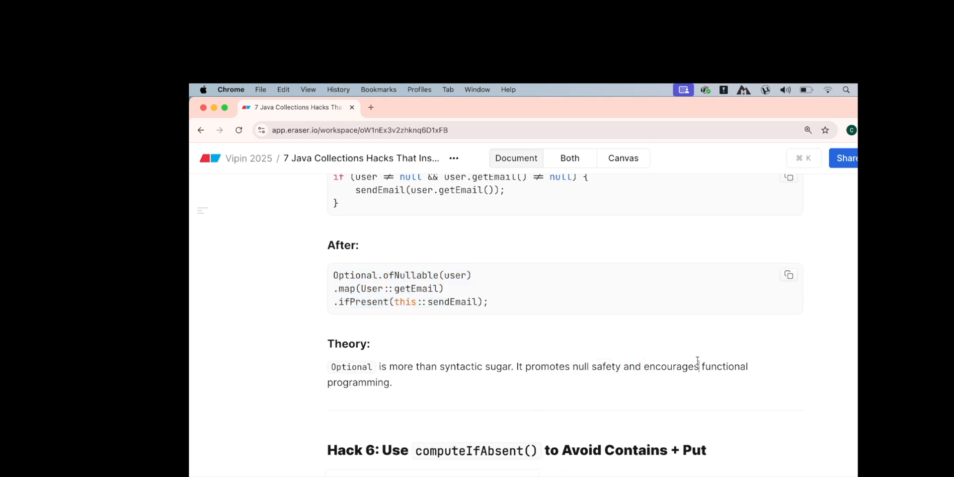
{"action": "scroll", "scroll_direction": "down", "scroll_amount": 3}
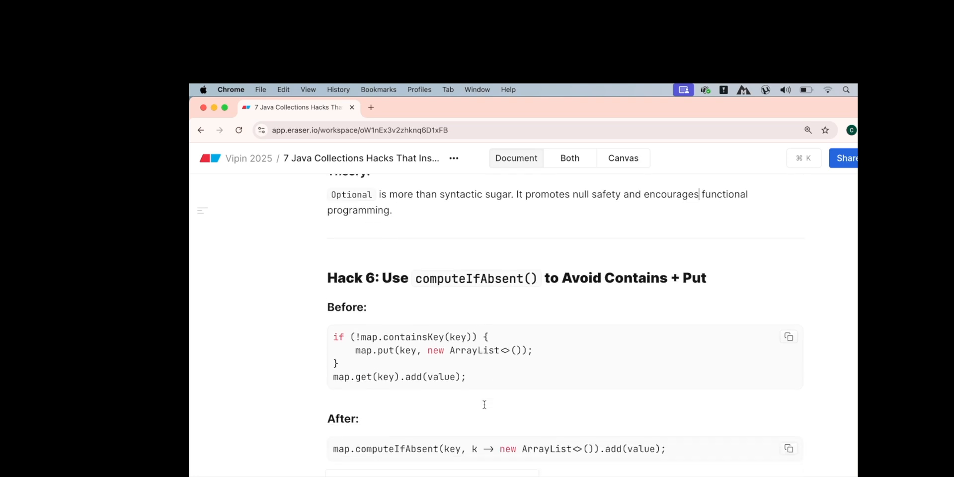
{"action": "scroll", "scroll_direction": "down", "scroll_amount": 3}
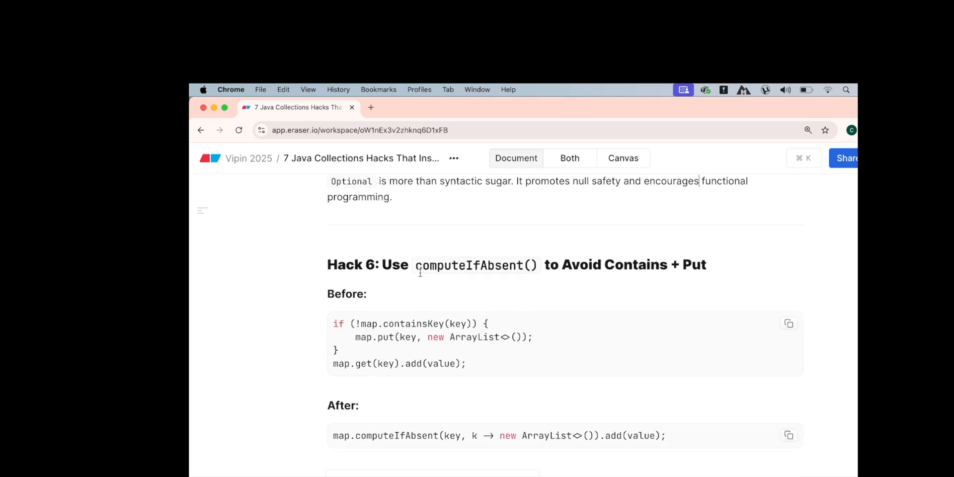
{"action": "double_click", "coordinate": [467, 265]}
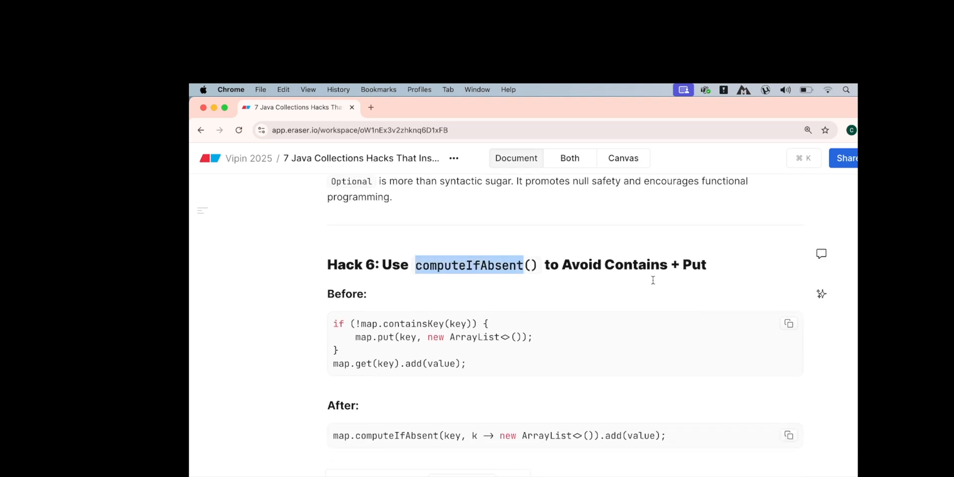
{"action": "left_click_drag", "start_coordinate": [608, 265], "coordinate": [706, 265]}
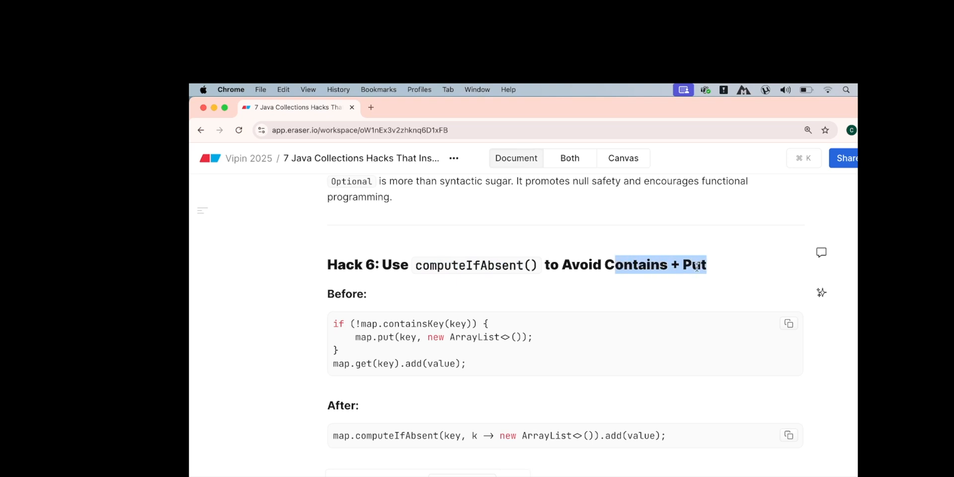
{"action": "double_click", "coordinate": [468, 264]}
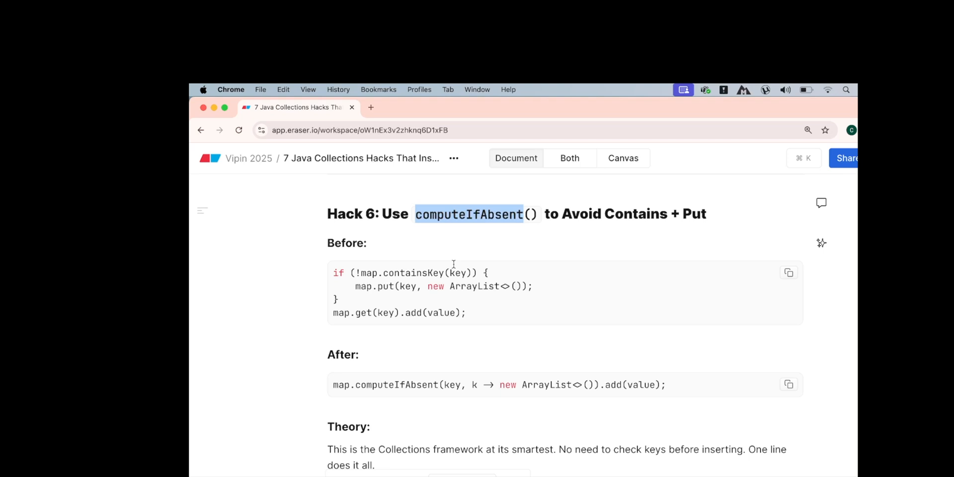
{"action": "mouse_move", "coordinate": [422, 289]}
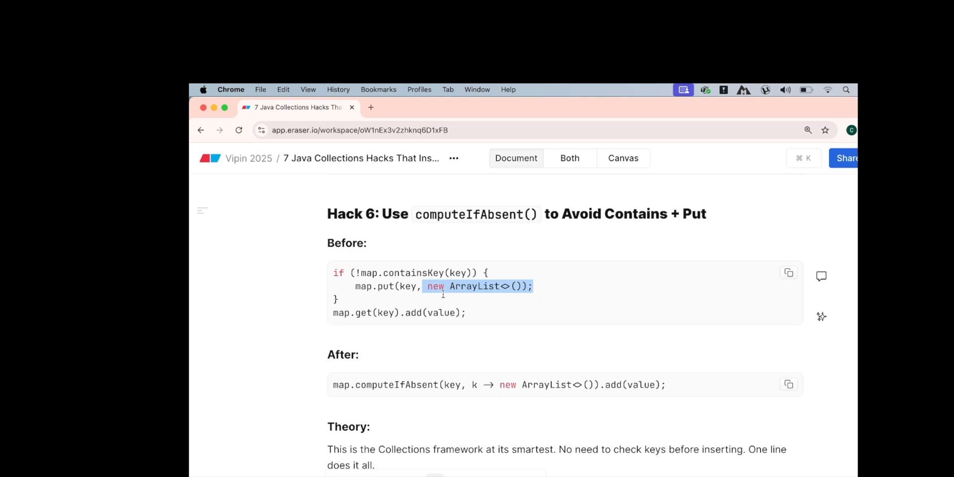
{"action": "double_click", "coordinate": [368, 273]}
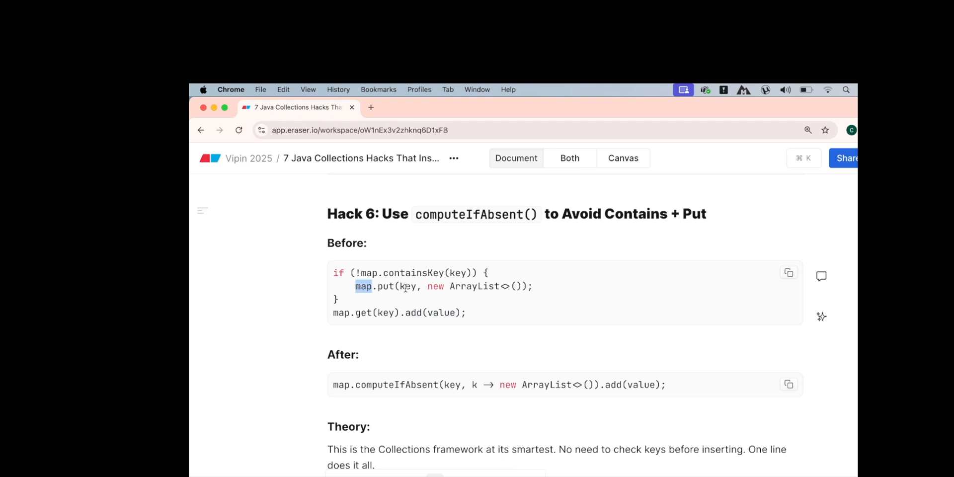
{"action": "double_click", "coordinate": [406, 286]}
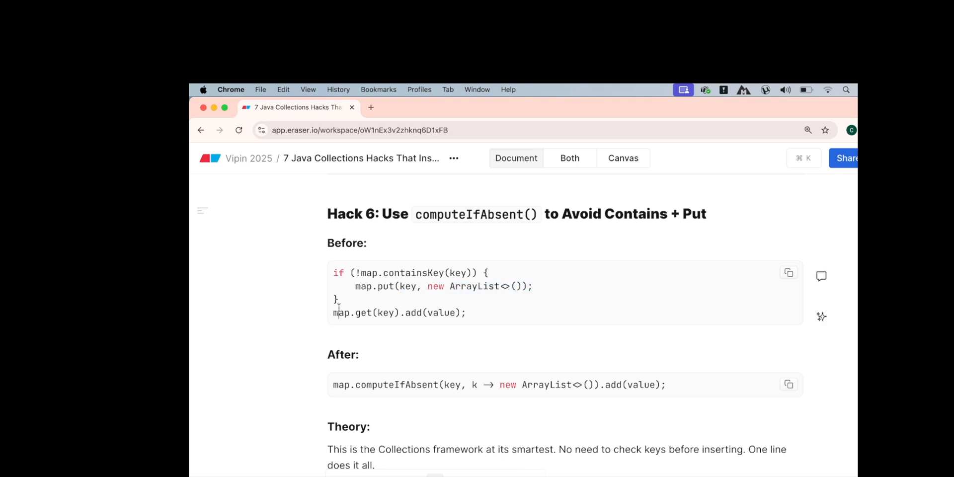
{"action": "left_click_drag", "start_coordinate": [334, 313], "coordinate": [447, 313]}
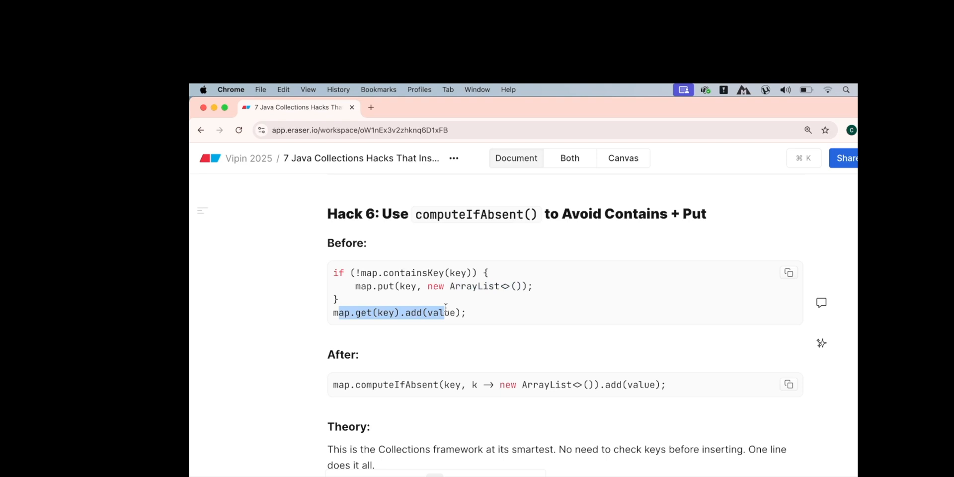
{"action": "left_click", "coordinate": [468, 313]}
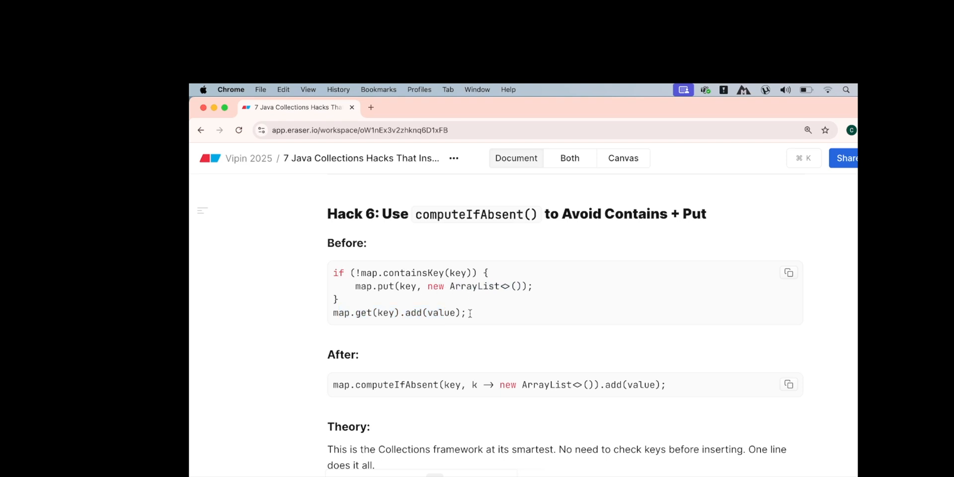
{"action": "left_click_drag", "start_coordinate": [334, 273], "coordinate": [466, 312]}
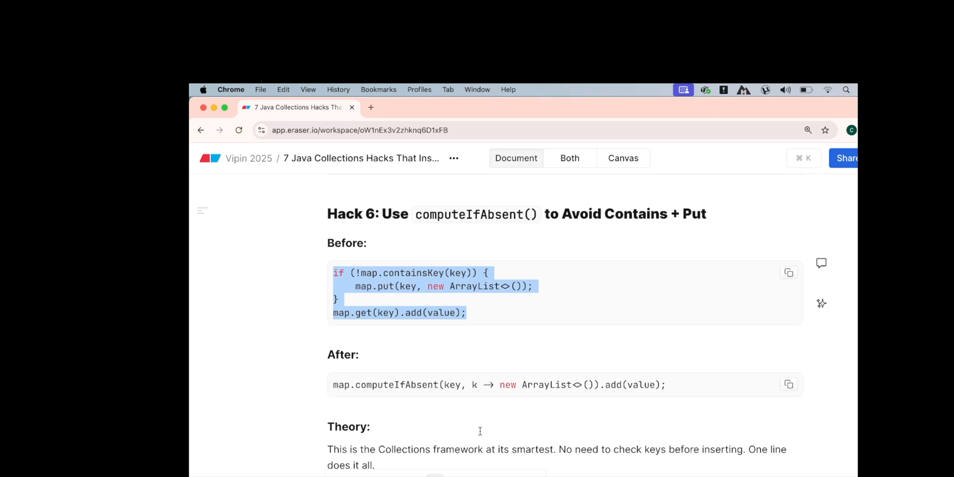
{"action": "double_click", "coordinate": [341, 385]}
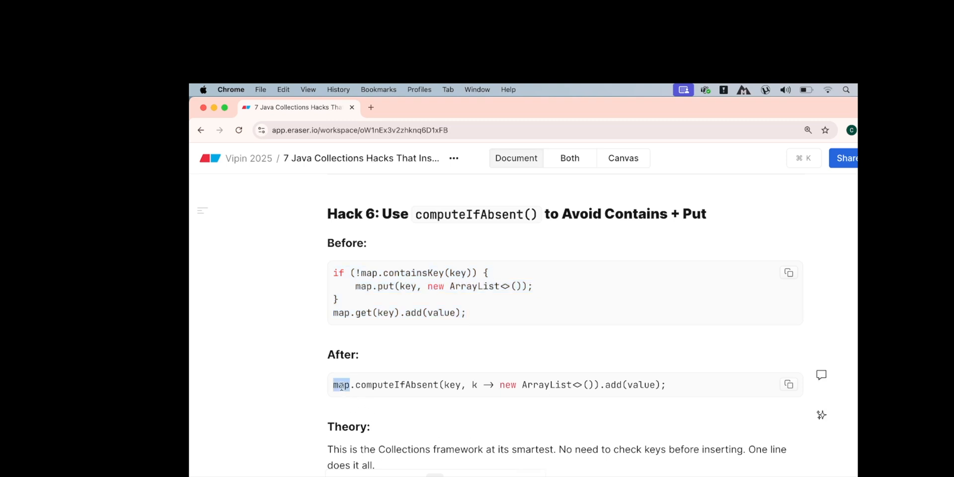
{"action": "double_click", "coordinate": [395, 384]}
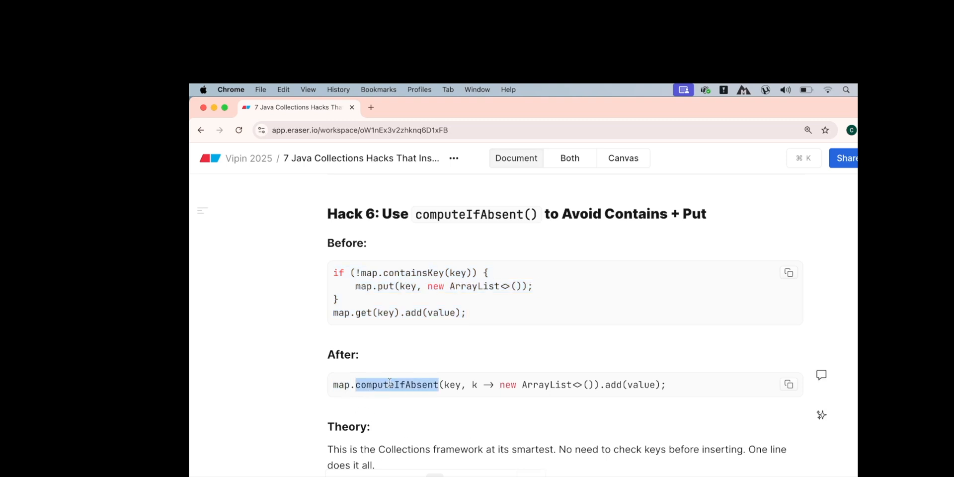
{"action": "double_click", "coordinate": [452, 384]}
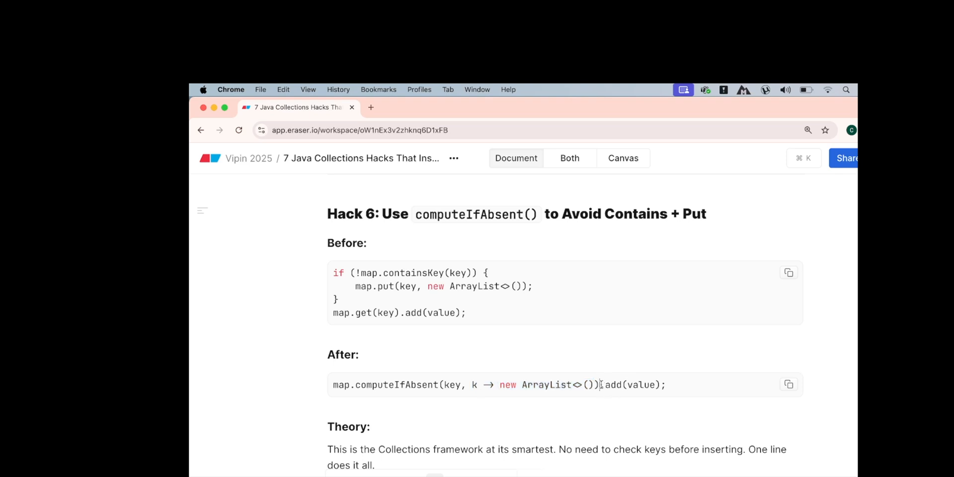
{"action": "left_click_drag", "start_coordinate": [599, 384], "coordinate": [666, 385]}
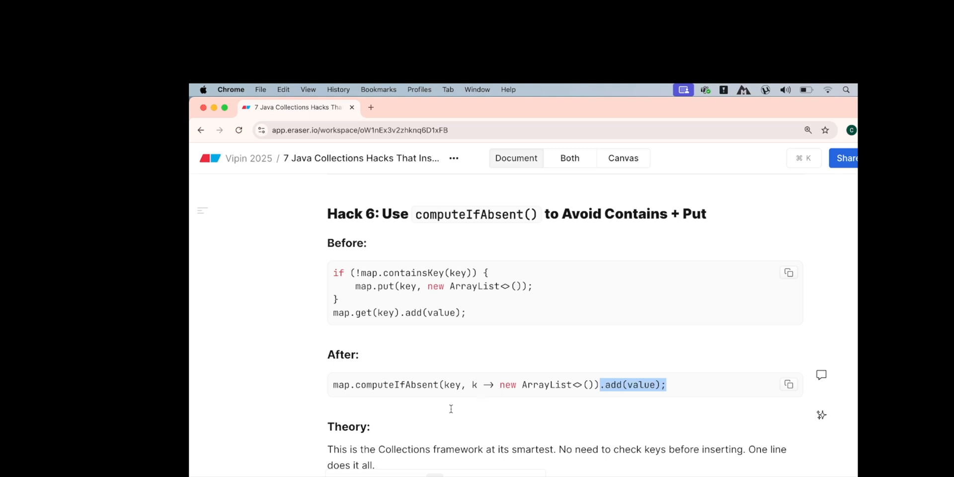
{"action": "mouse_move", "coordinate": [562, 388]}
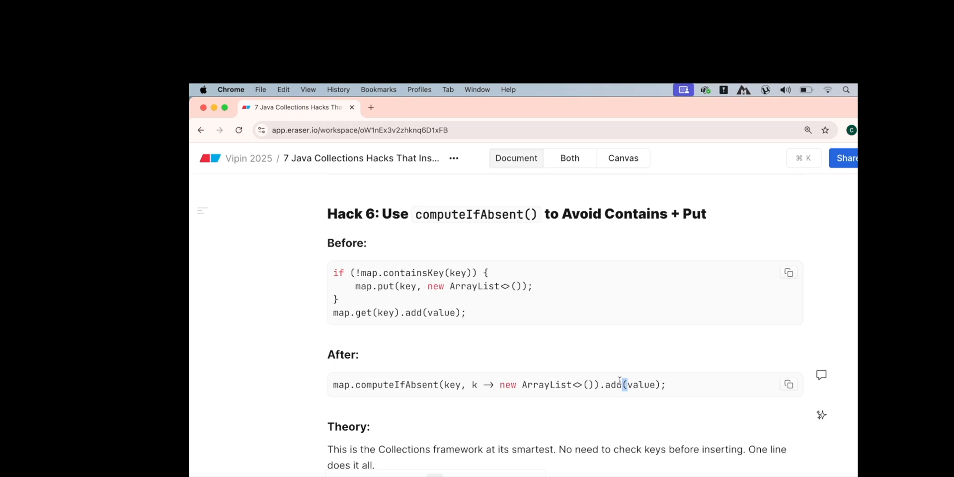
Scroll to Hack 7; highlight the iterator creation, it.next, it.remove() and theory sentence.
{"action": "scroll", "scroll_direction": "down", "scroll_amount": 3}
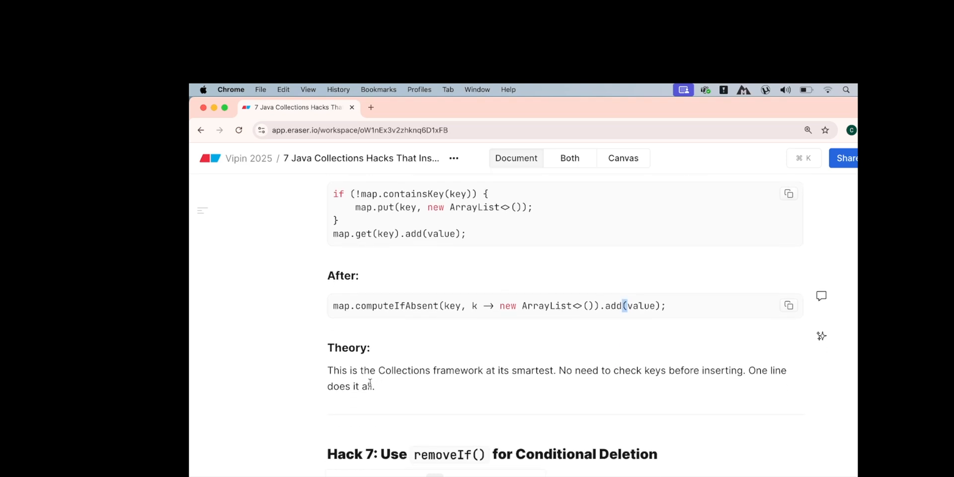
{"action": "left_click_drag", "start_coordinate": [479, 370], "coordinate": [548, 370]}
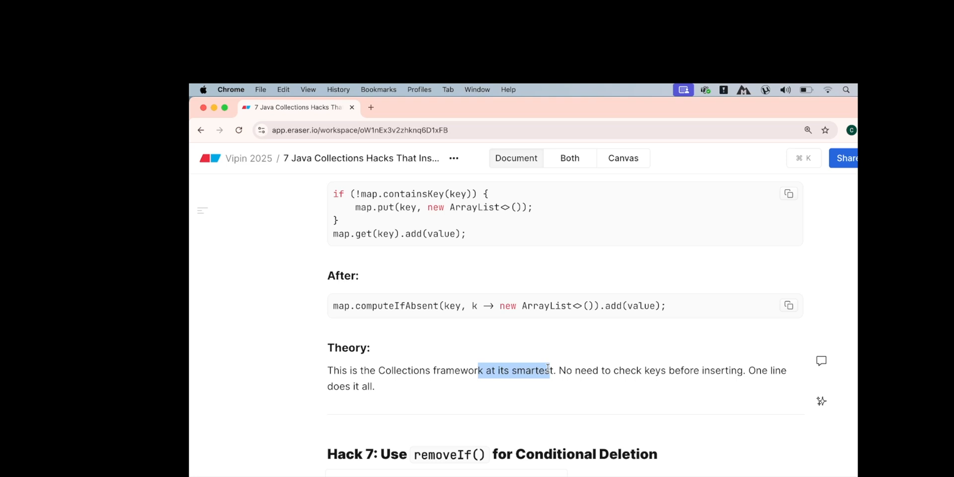
{"action": "scroll", "scroll_direction": "down", "scroll_amount": 3}
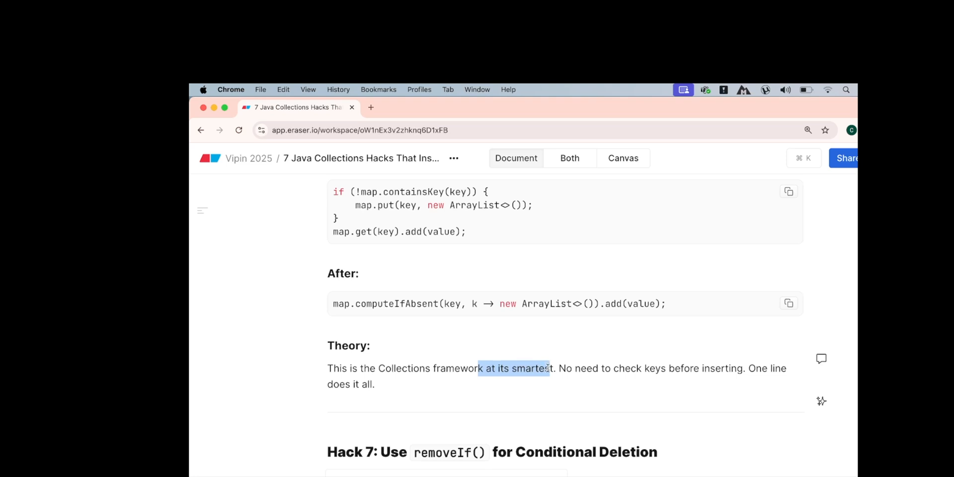
{"action": "scroll", "scroll_direction": "down", "scroll_amount": 3}
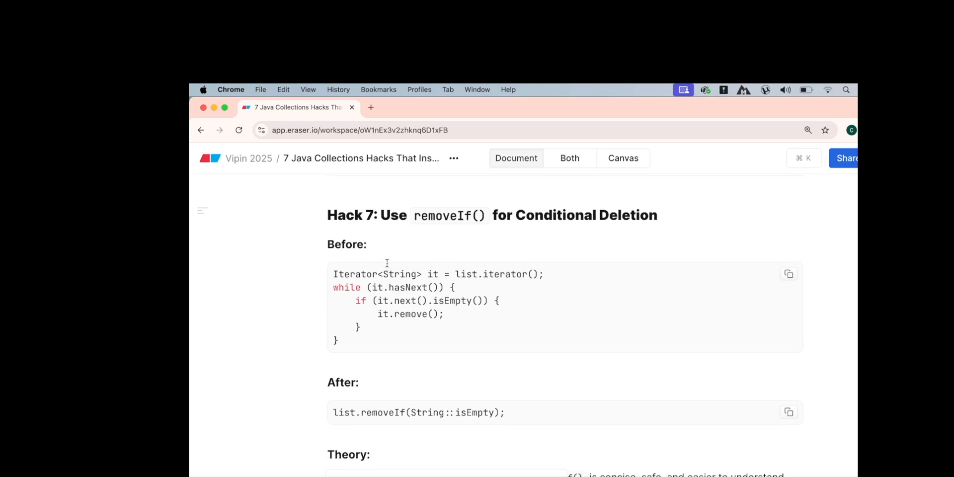
{"action": "mouse_move", "coordinate": [433, 275]}
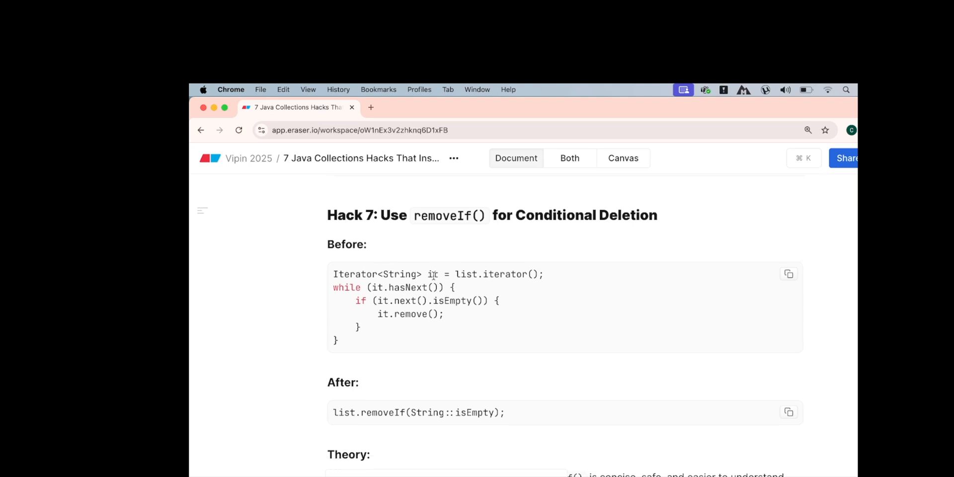
{"action": "left_click_drag", "start_coordinate": [377, 314], "coordinate": [445, 314]}
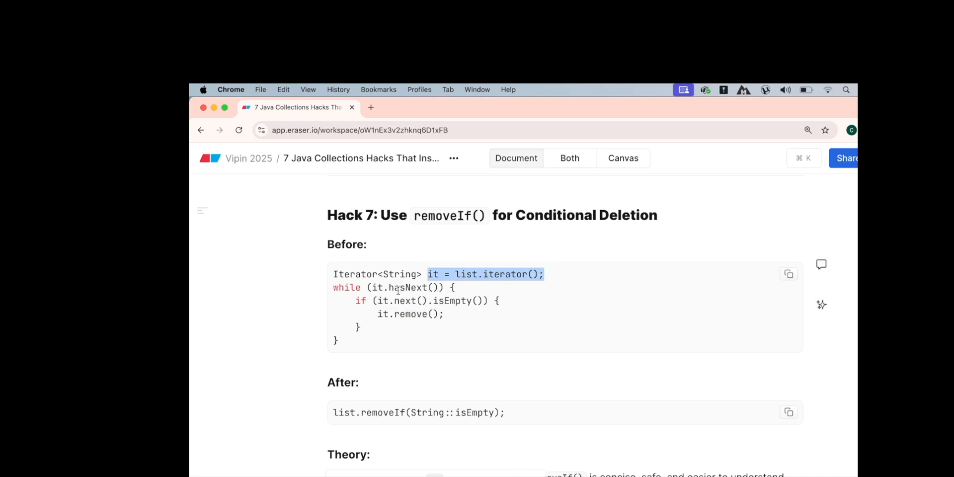
{"action": "double_click", "coordinate": [406, 287]}
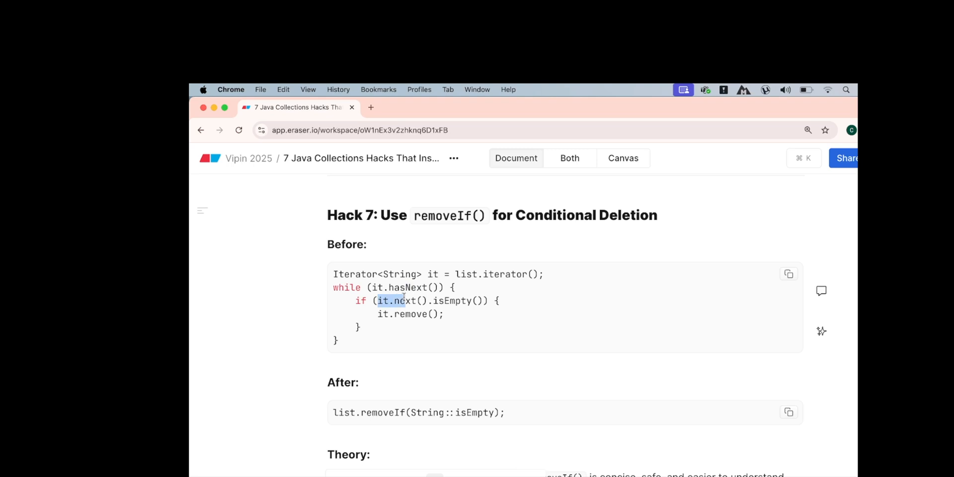
{"action": "left_click_drag", "start_coordinate": [378, 300], "coordinate": [483, 300]}
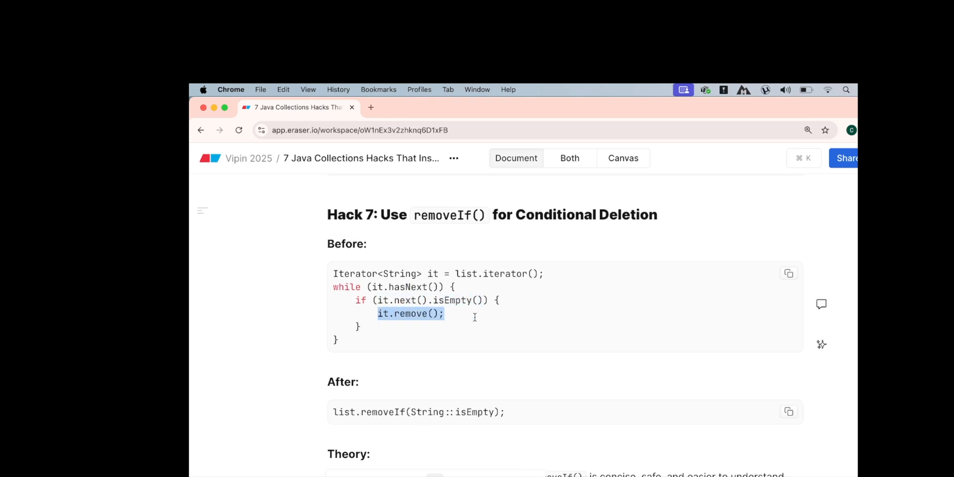
{"action": "scroll", "scroll_direction": "down", "scroll_amount": 3}
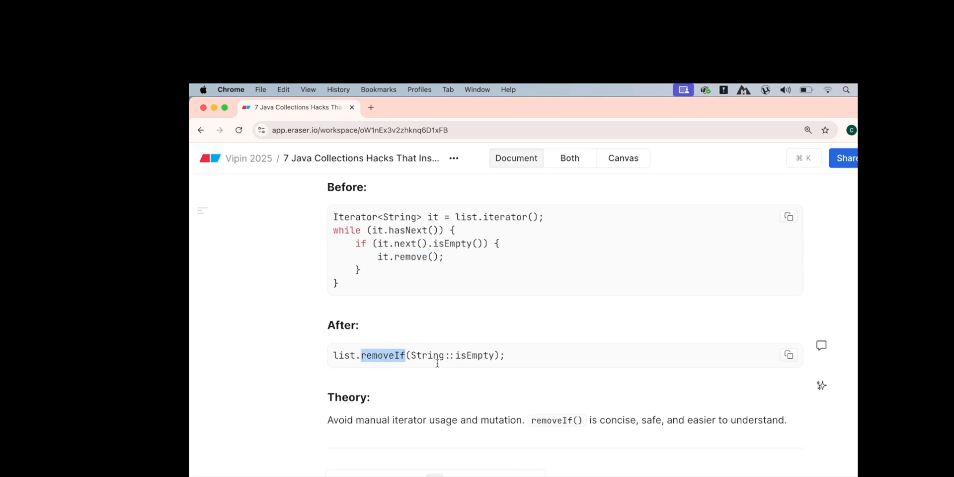
{"action": "left_click_drag", "start_coordinate": [361, 355], "coordinate": [505, 355]}
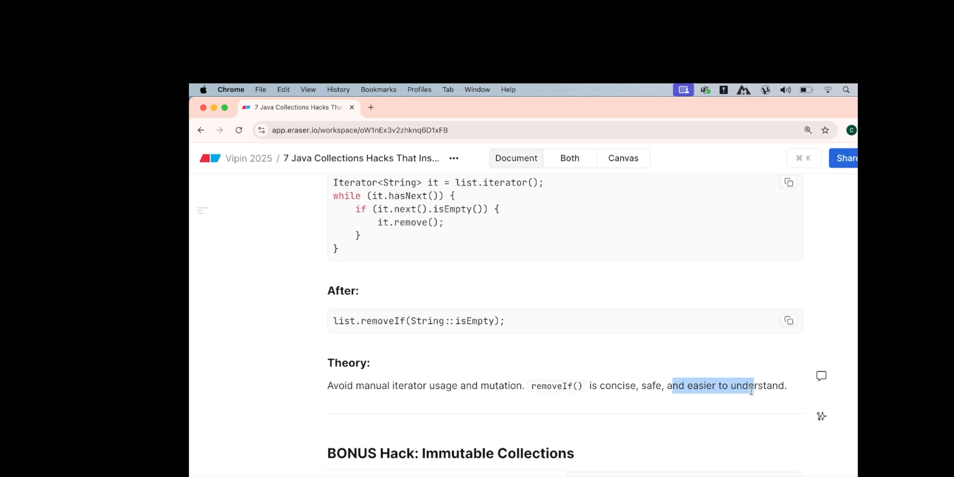
Highlight 'immutable' and the thread-safe phrase in the Bonus Hack theory.
{"action": "scroll", "scroll_direction": "down", "scroll_amount": 3}
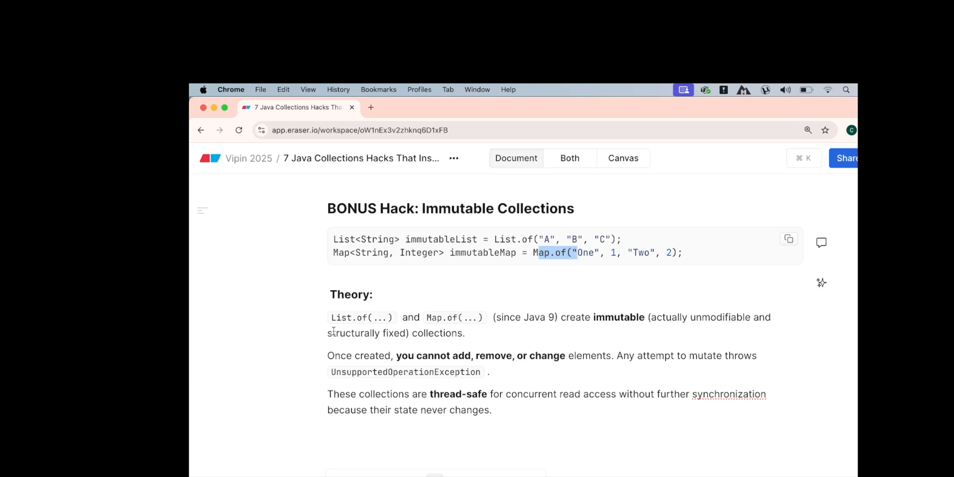
{"action": "mouse_move", "coordinate": [544, 340]}
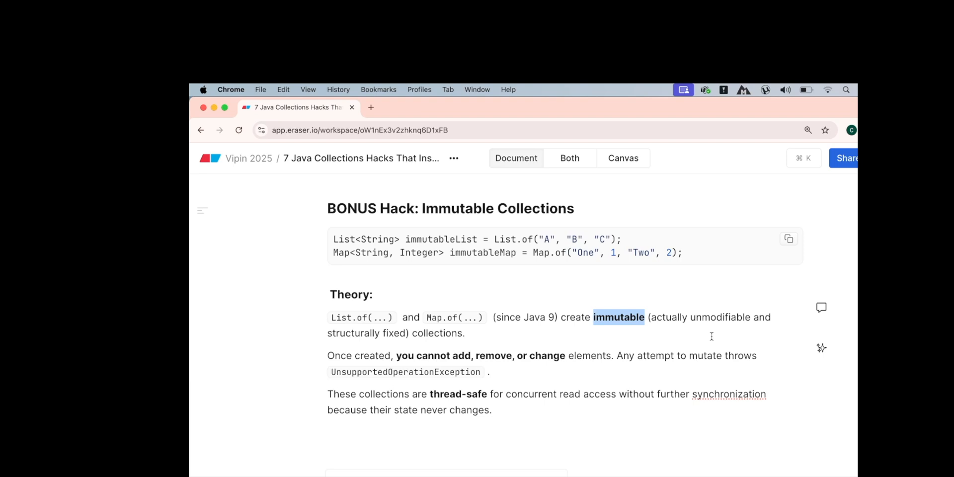
{"action": "double_click", "coordinate": [436, 333]}
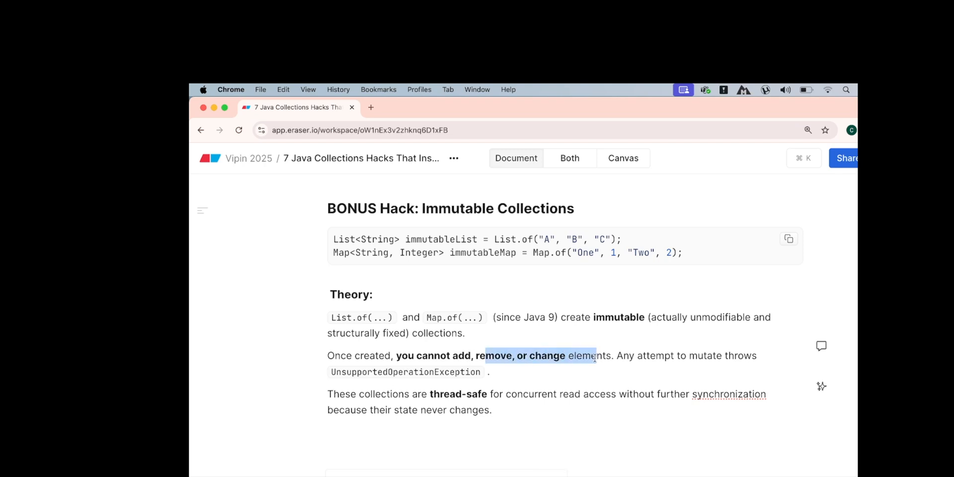
{"action": "left_click", "coordinate": [351, 371]}
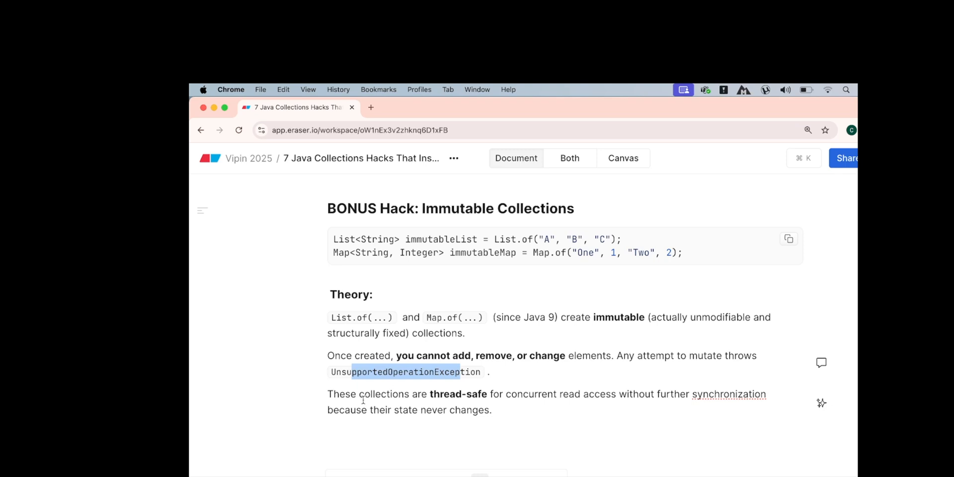
{"action": "left_click_drag", "start_coordinate": [387, 394], "coordinate": [505, 394]}
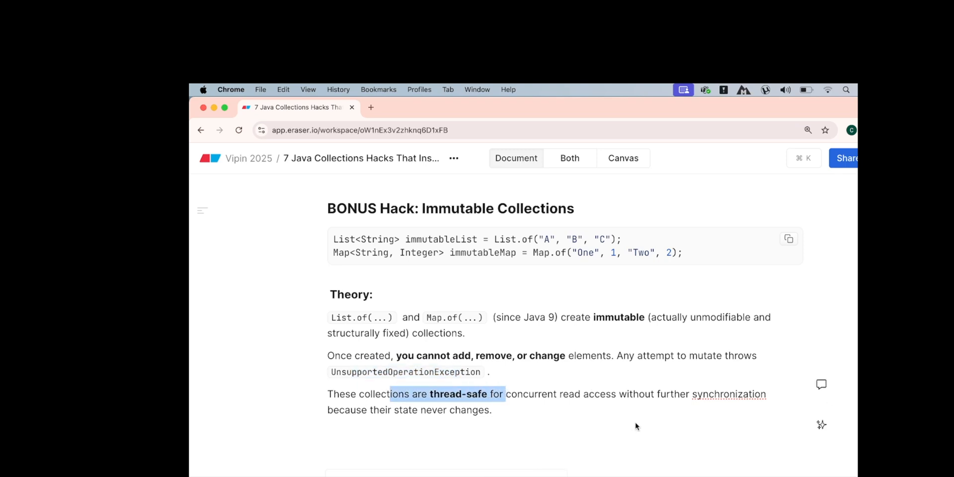
{"action": "mouse_move", "coordinate": [397, 417]}
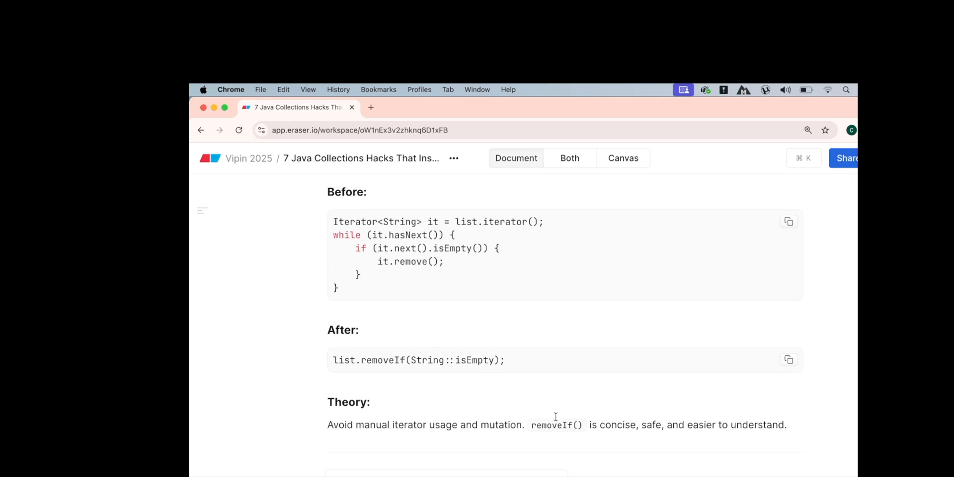
{"action": "scroll", "scroll_direction": "down", "scroll_amount": 3}
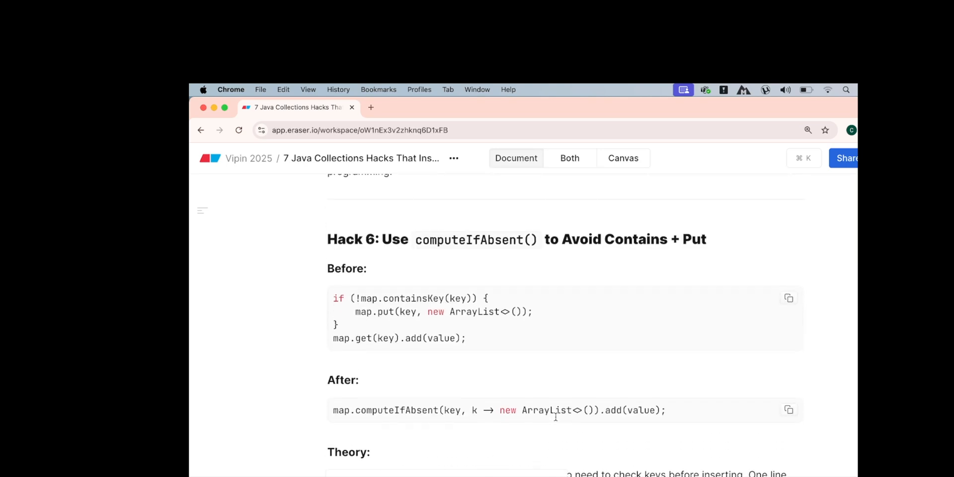
{"action": "scroll", "scroll_direction": "down", "scroll_amount": 3}
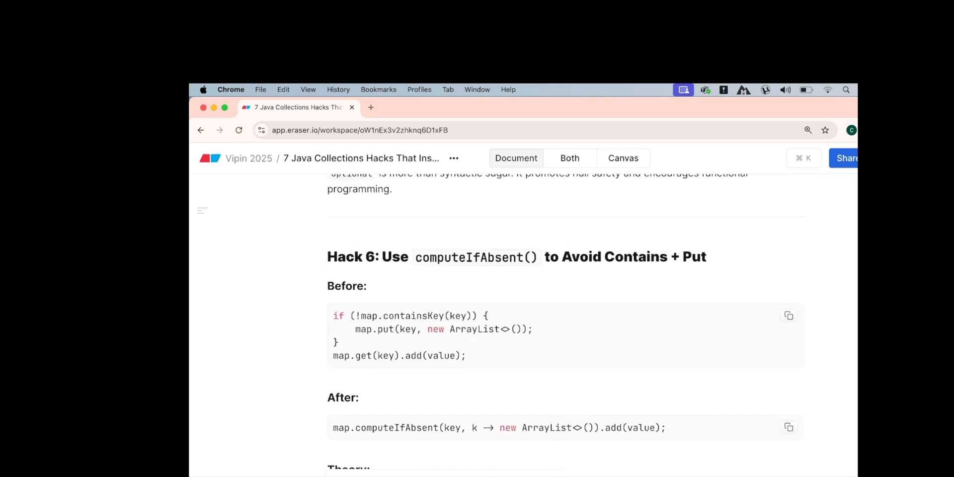